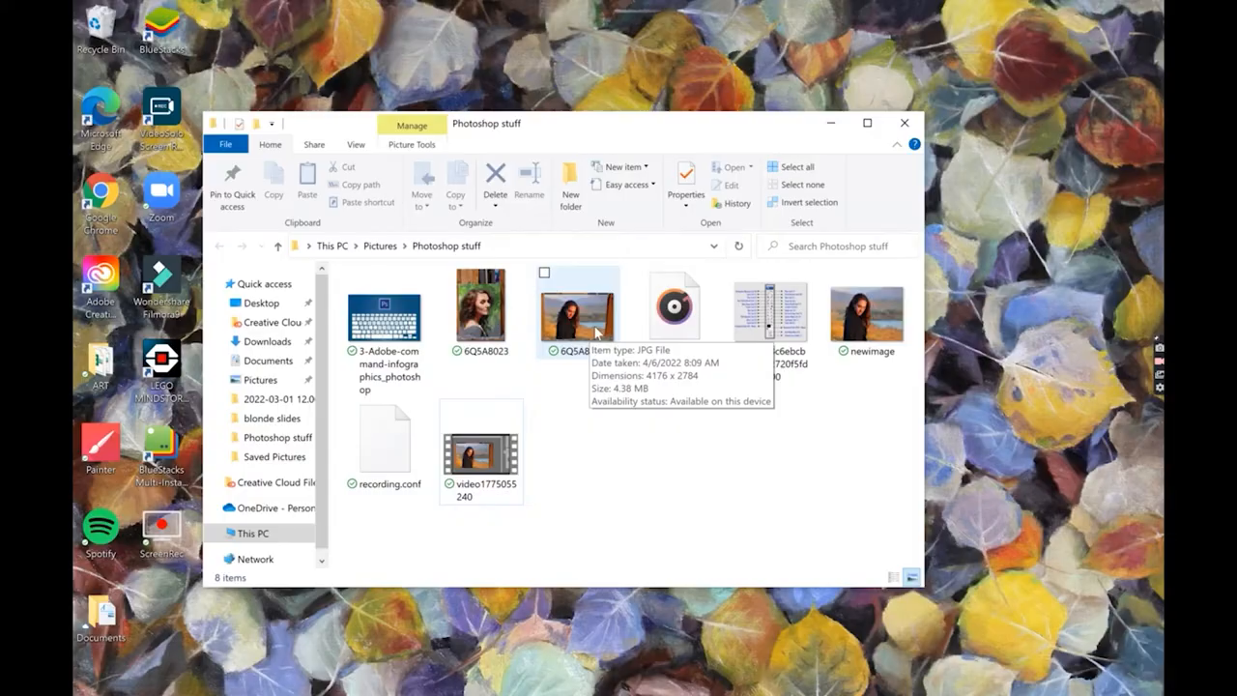
# Step: Open the 6Q5A8339 JPG from the Photoshop stuff folder with Adobe Photoshop
pyautogui.rightClick(577, 309)
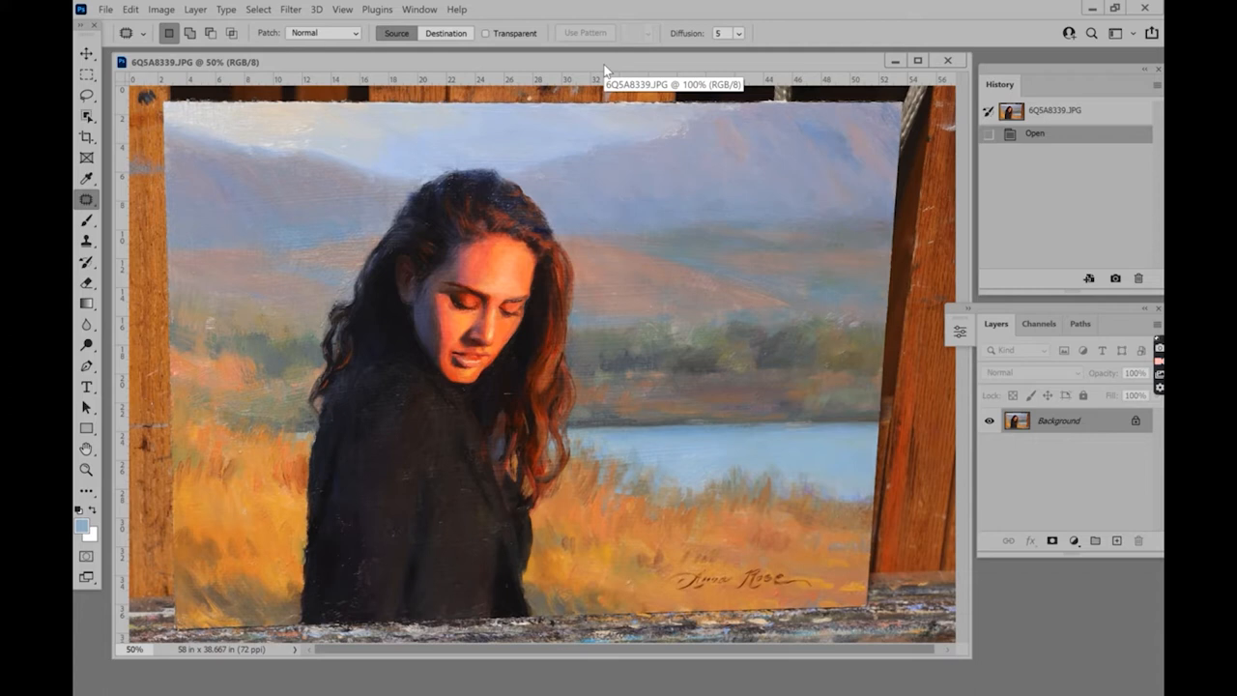
pyautogui.moveTo(416, 70)
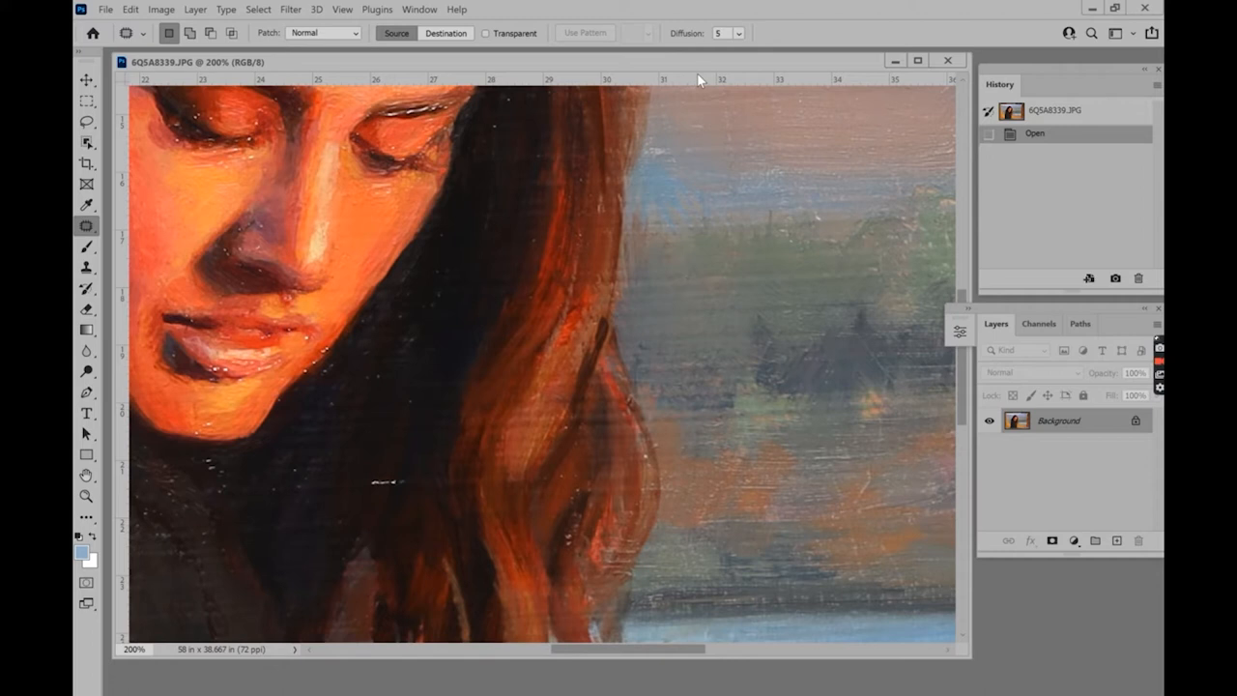
pyautogui.hscroll(-3)
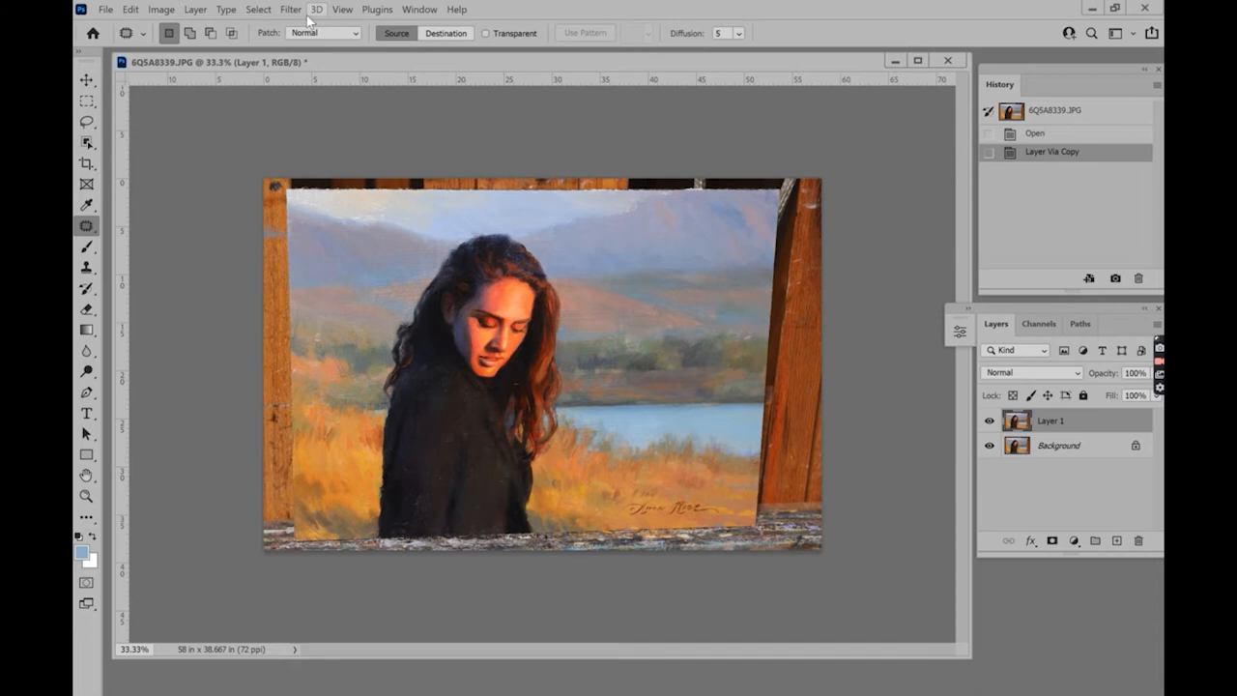
# Step: Duplicate the Background into a new Layer 1 via Layer Via Copy
pyautogui.click(195, 9)
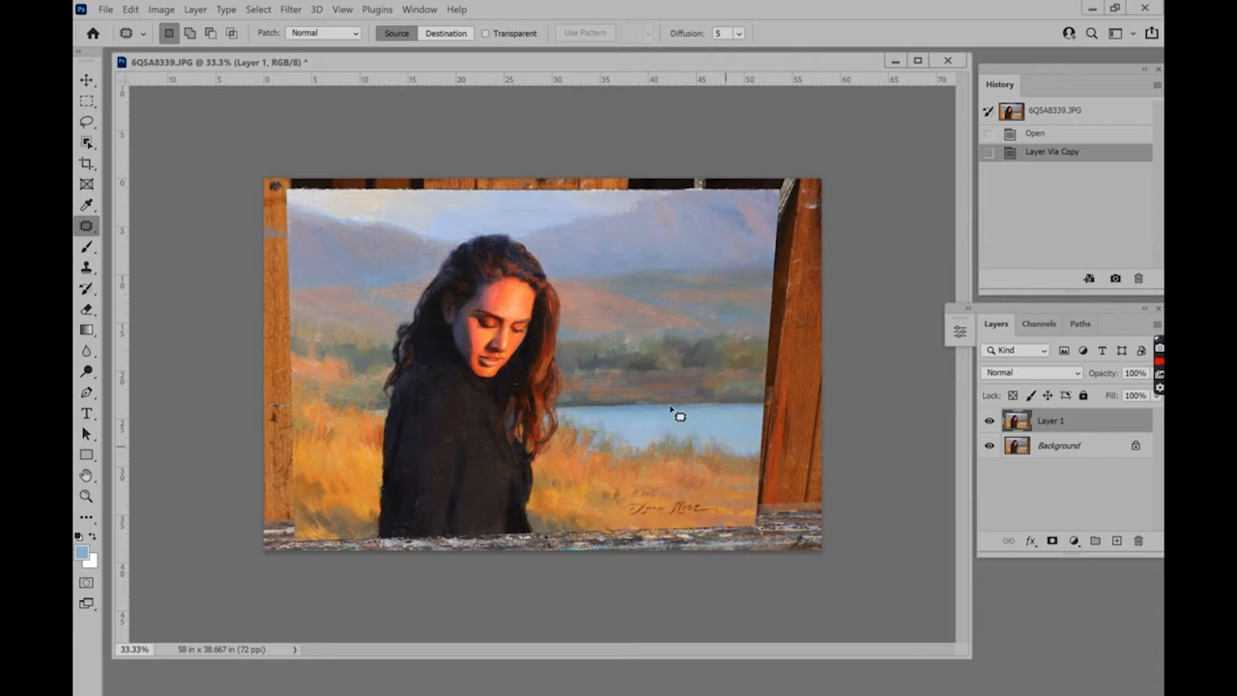
# Step: Distort Layer 1 by pulling its bottom-right corner outward and down, then commit
pyautogui.click(129, 9)
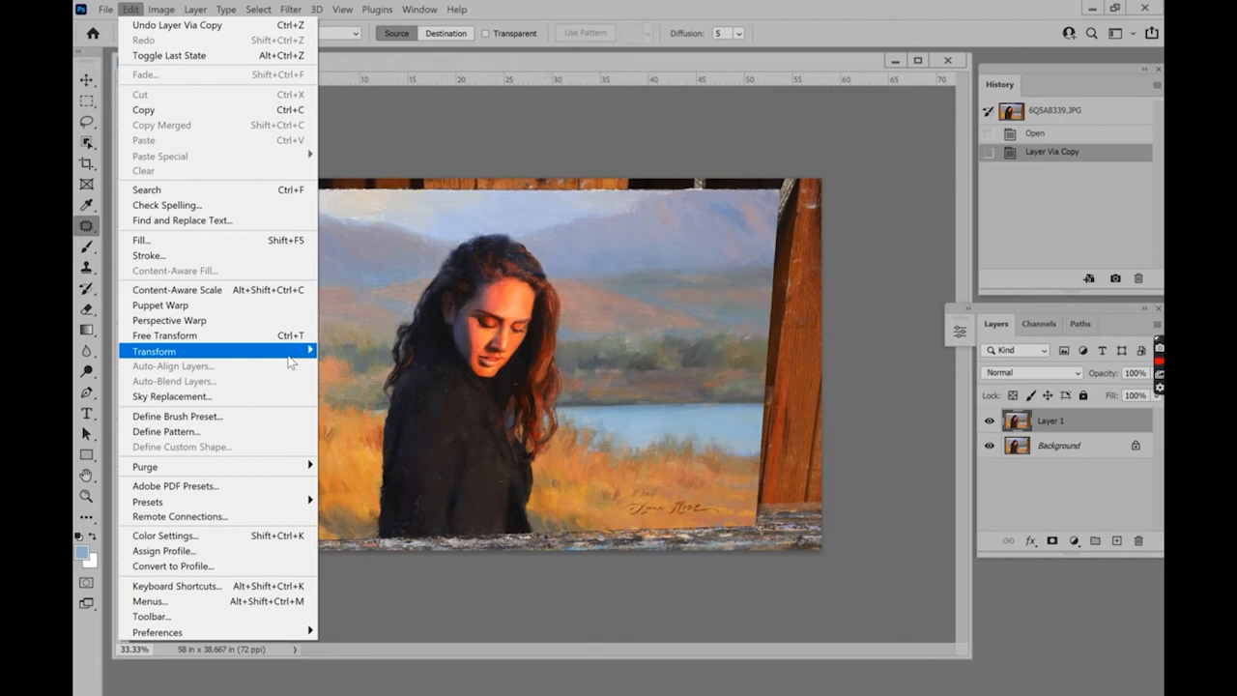
pyautogui.click(164, 335)
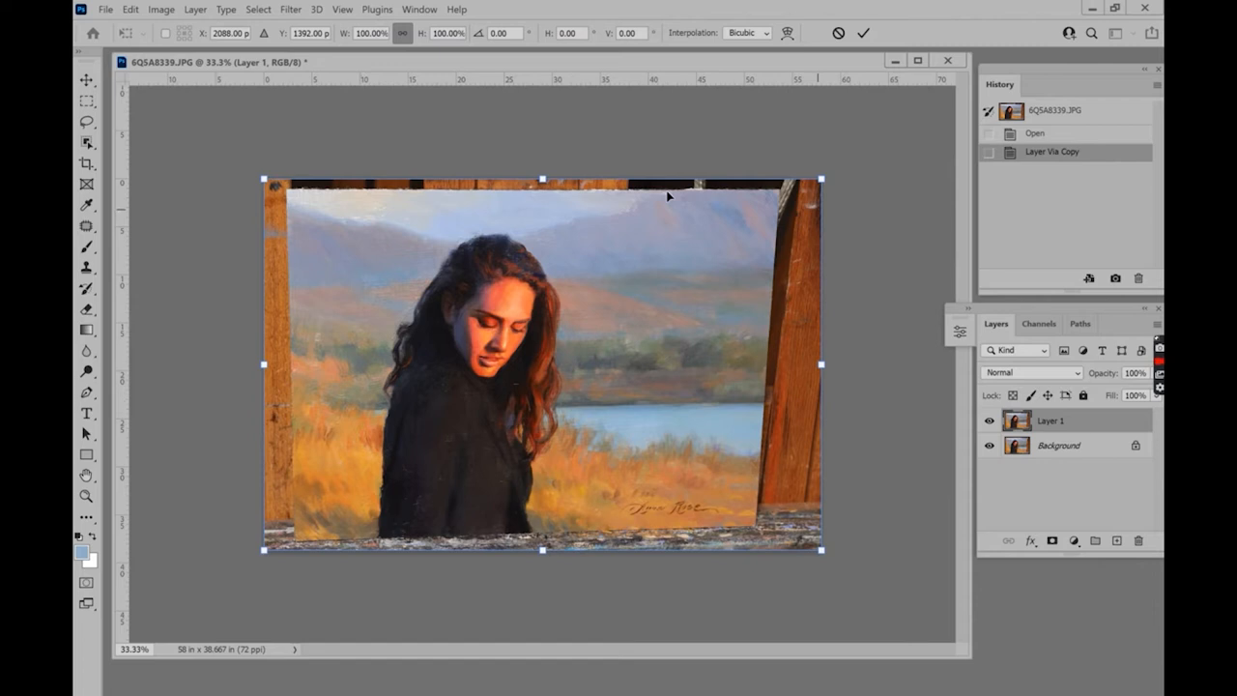
pyautogui.moveTo(831, 404)
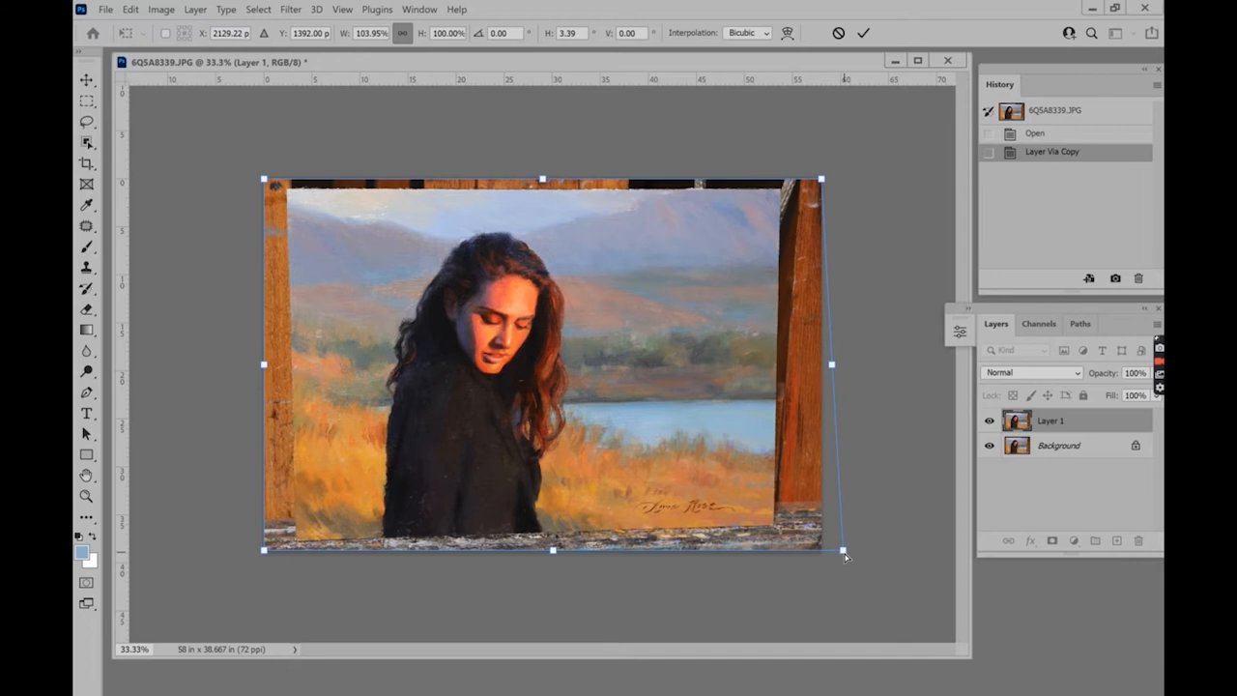
pyautogui.moveTo(846, 558); pyautogui.dragTo(826, 551)
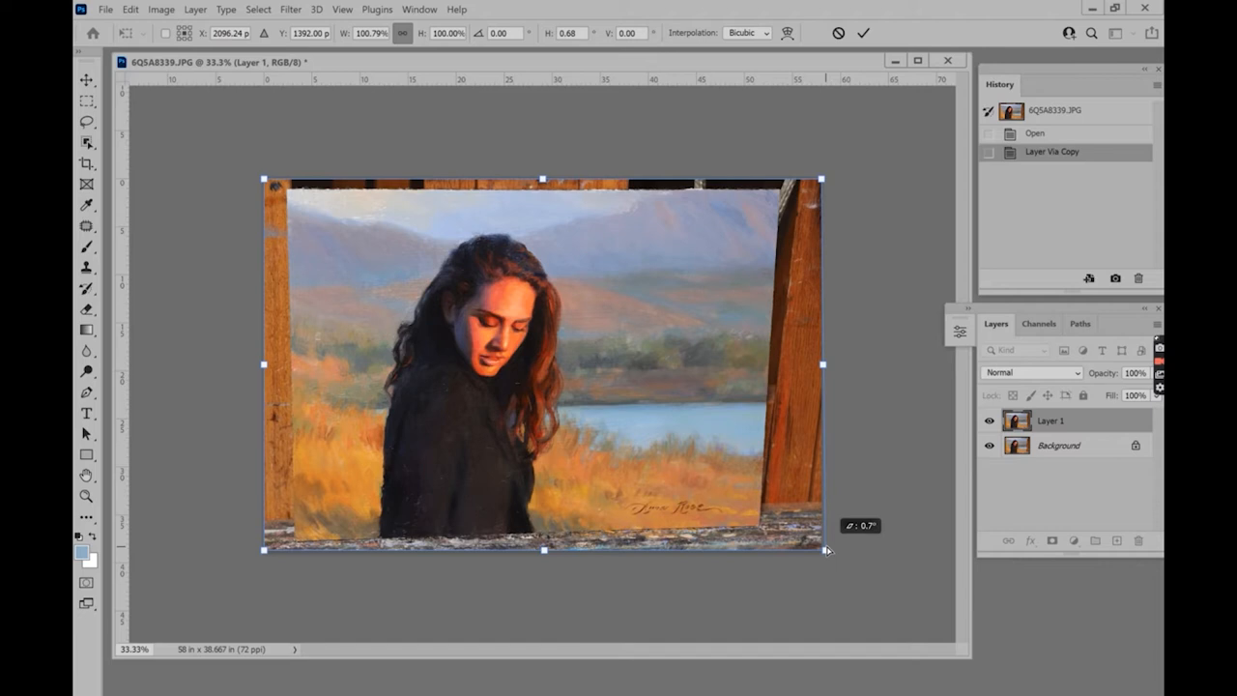
pyautogui.moveTo(822, 551); pyautogui.dragTo(847, 558)
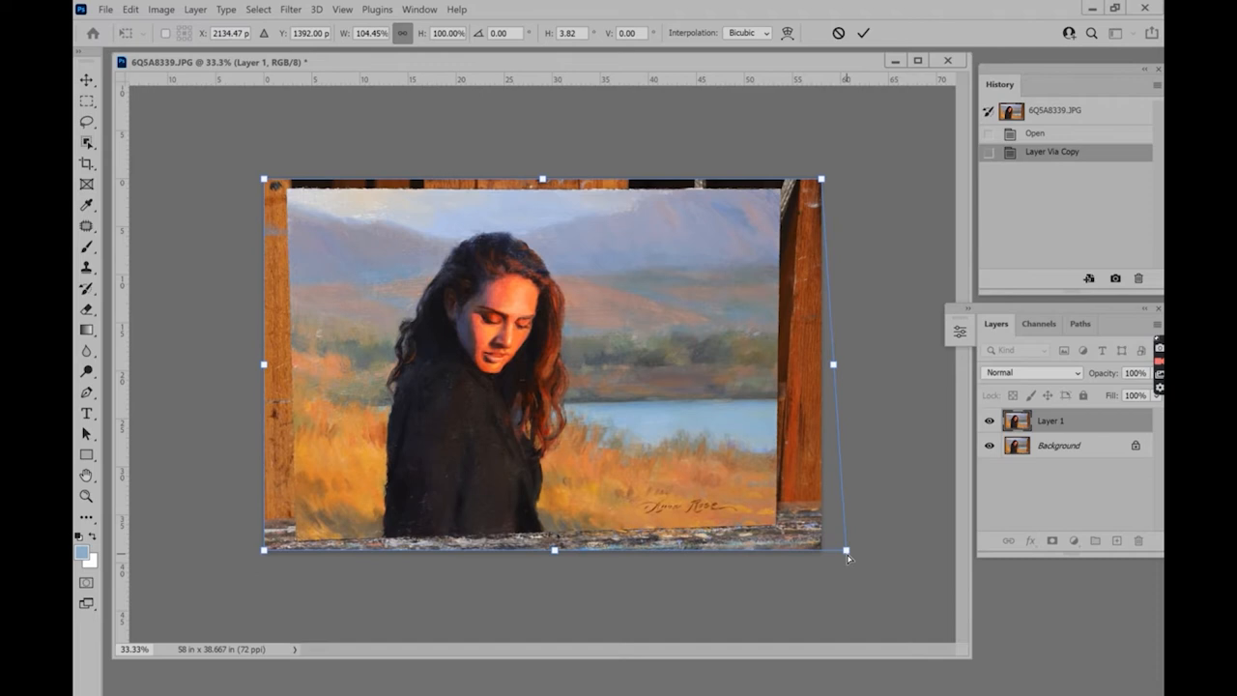
pyautogui.moveTo(848, 558); pyautogui.dragTo(847, 574)
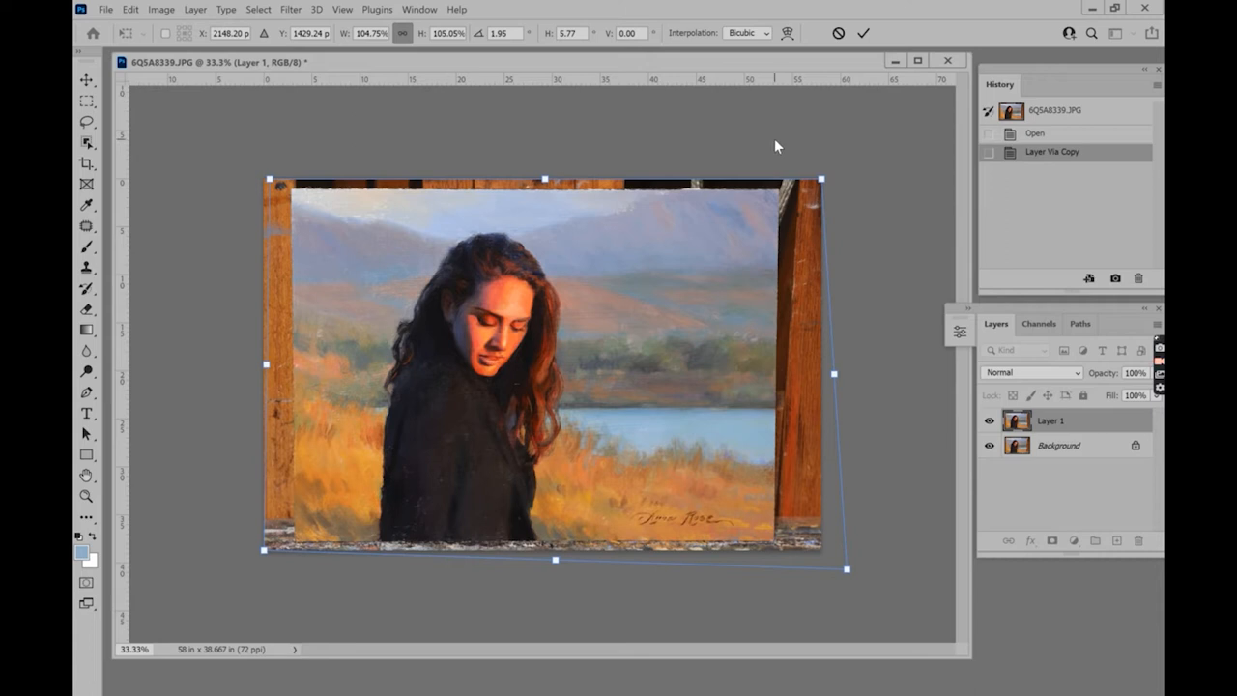
pyautogui.click(861, 32)
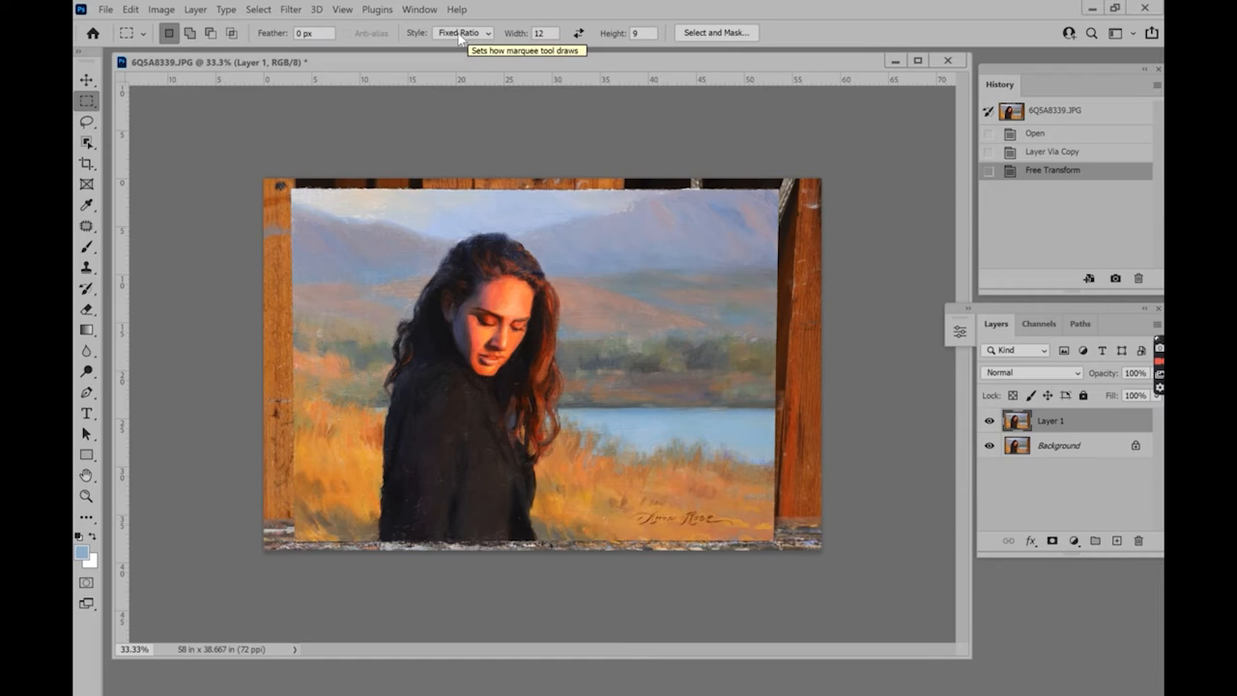
# Step: Set the Rectangular Marquee style to Fixed Ratio, width 12 by height 9
pyautogui.click(462, 31)
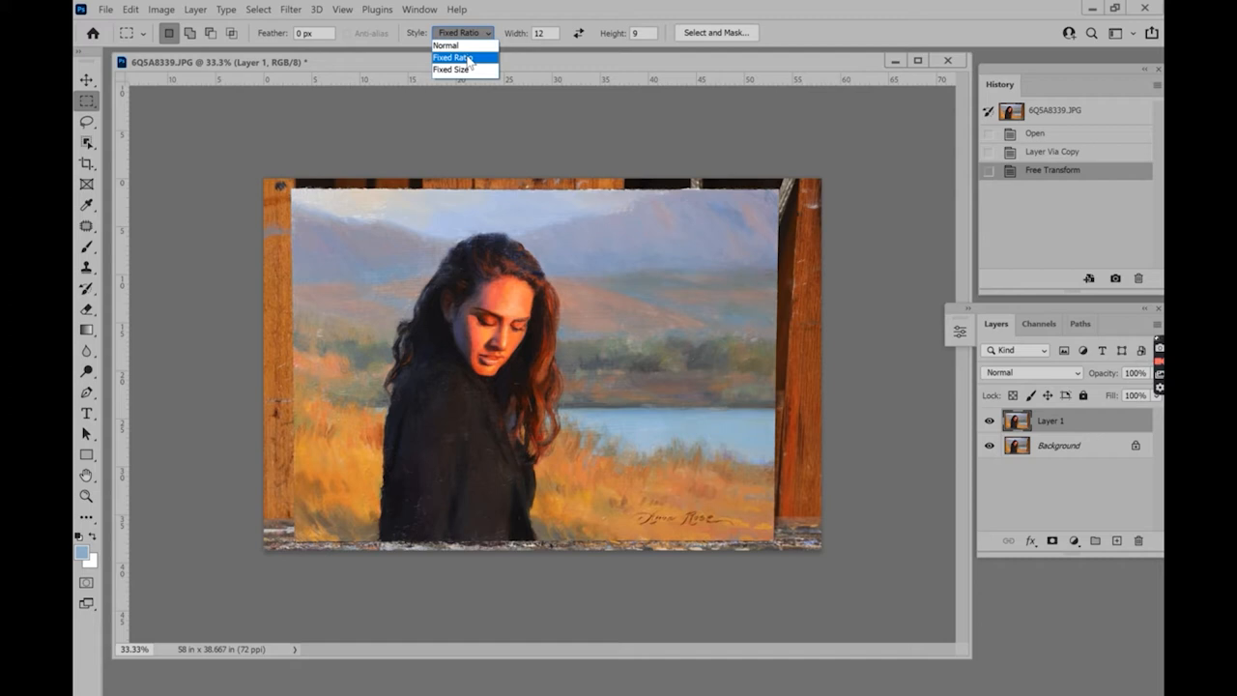
pyautogui.click(452, 57)
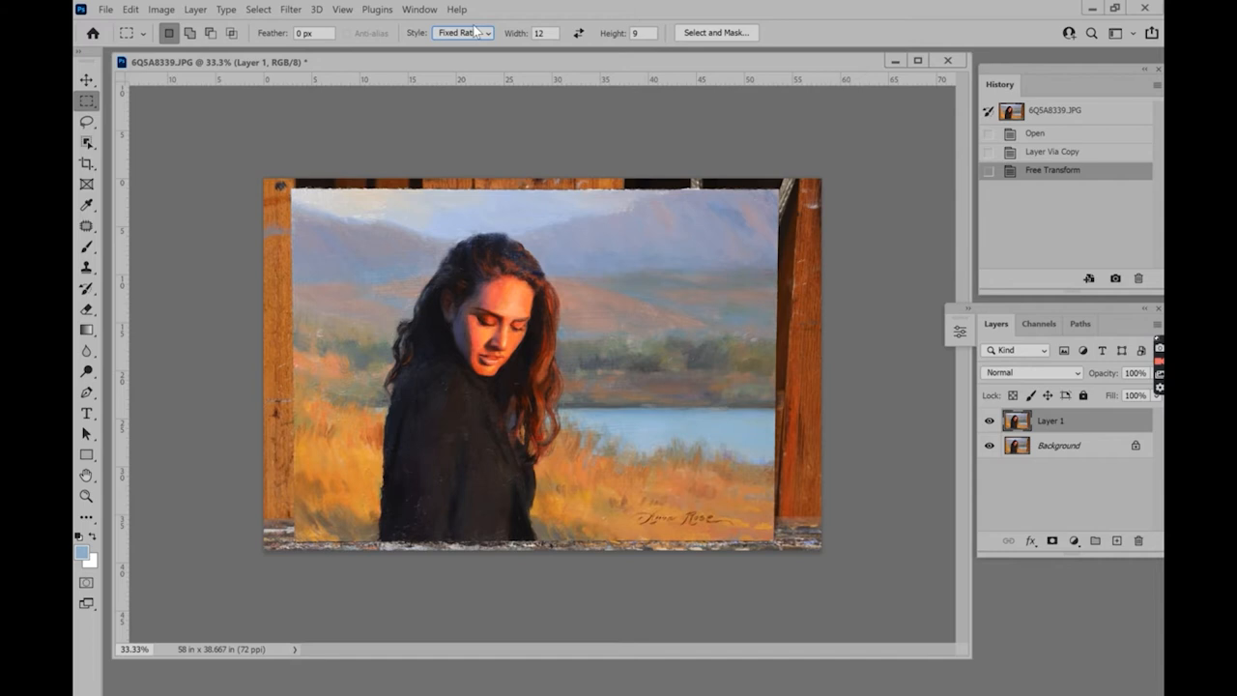
pyautogui.click(462, 32)
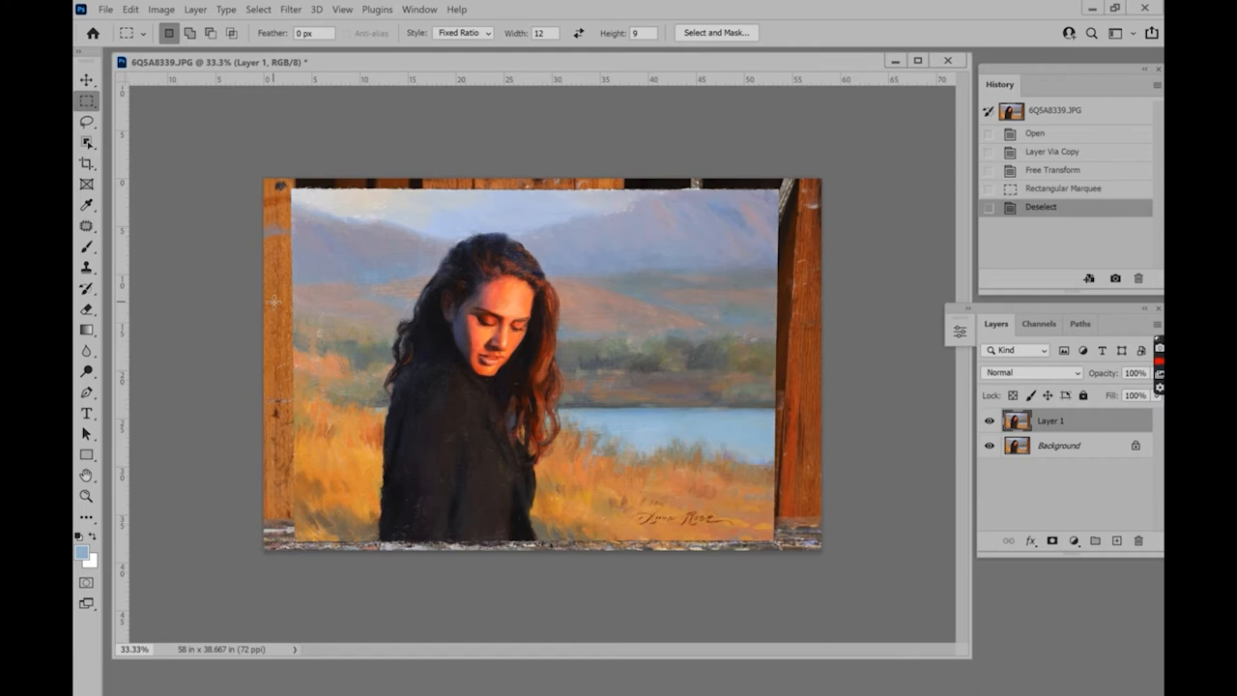
# Step: Nudge Layer 1 and narrow it from its right side with the Move tool
pyautogui.click(85, 80)
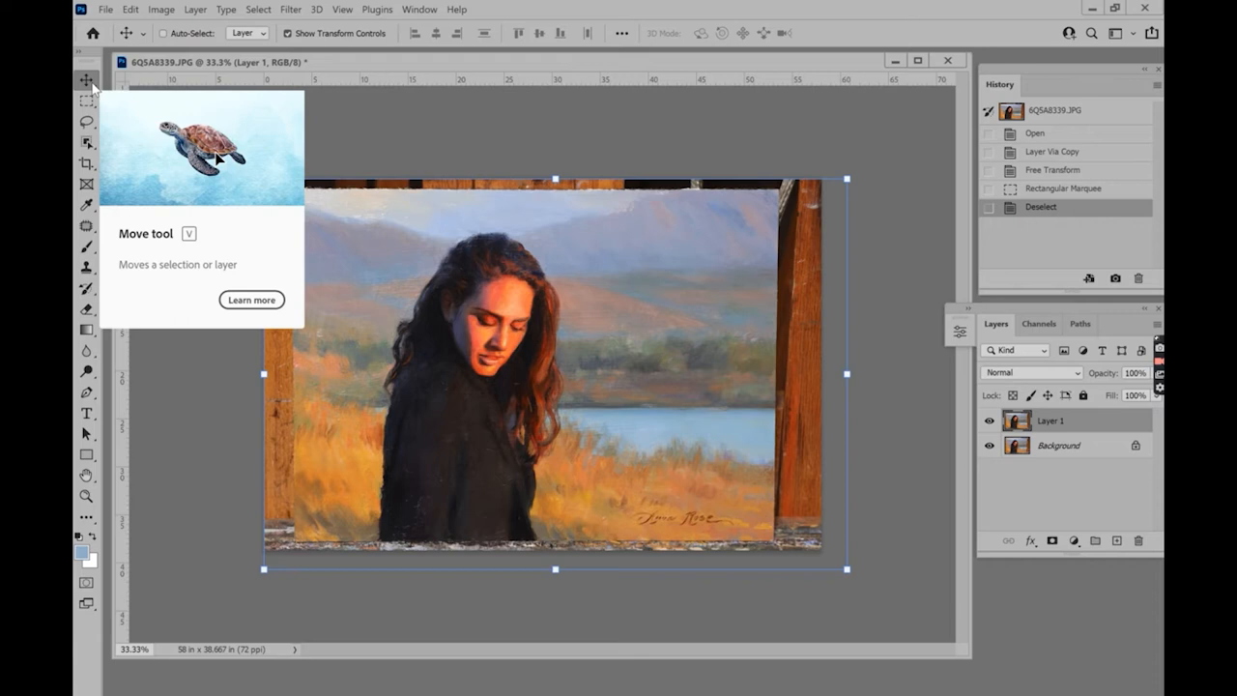
pyautogui.moveTo(737, 253)
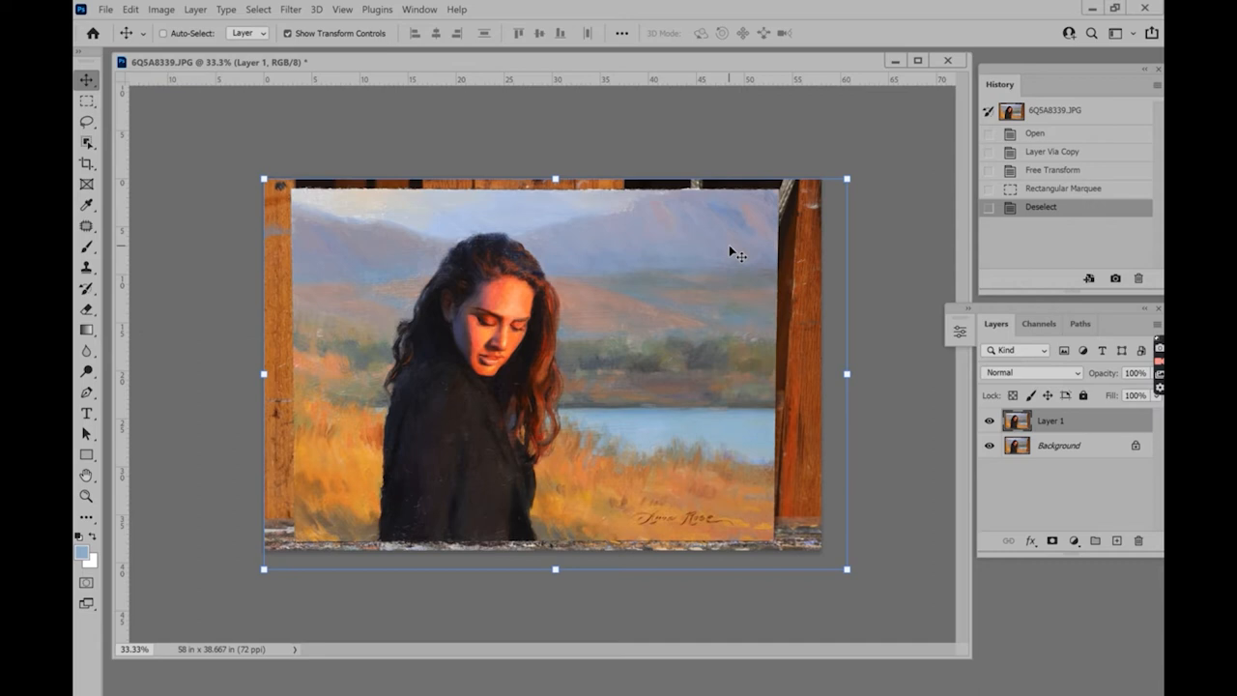
pyautogui.moveTo(844, 568); pyautogui.dragTo(826, 562)
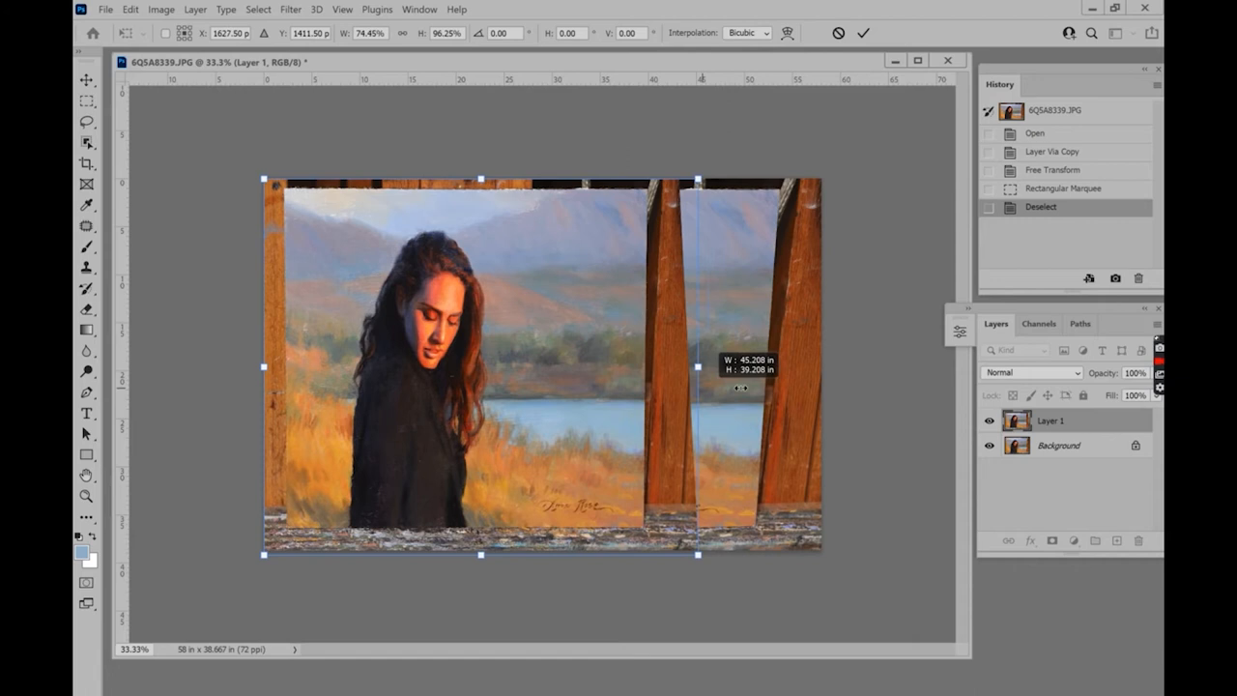
pyautogui.moveTo(696, 366); pyautogui.dragTo(842, 366)
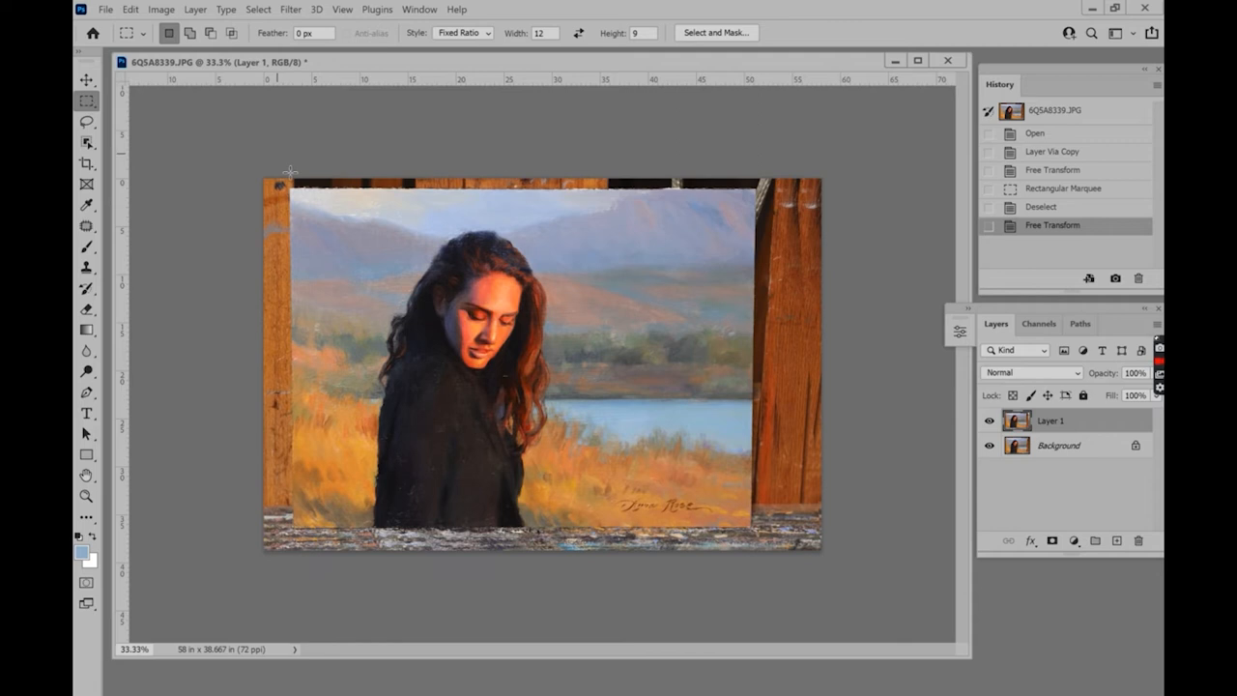
# Step: Draw a 12:9 selection around the painting and crop the image to it
pyautogui.moveTo(290, 190); pyautogui.dragTo(753, 526)
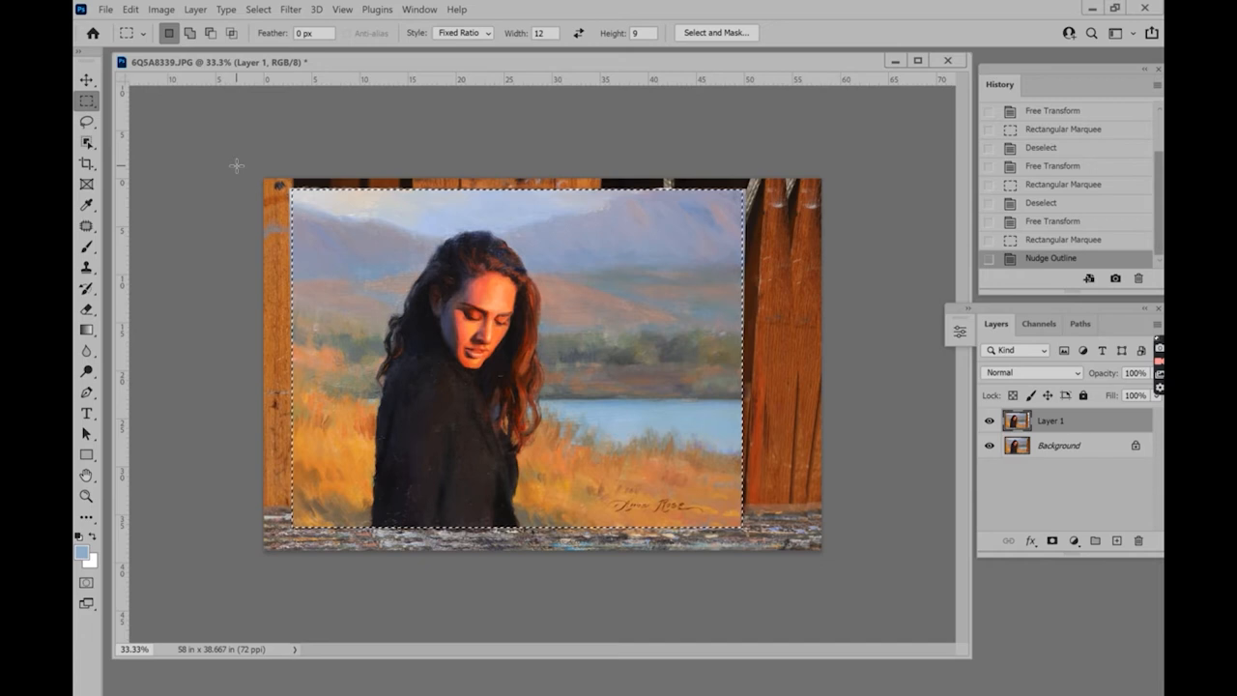
pyautogui.click(161, 8)
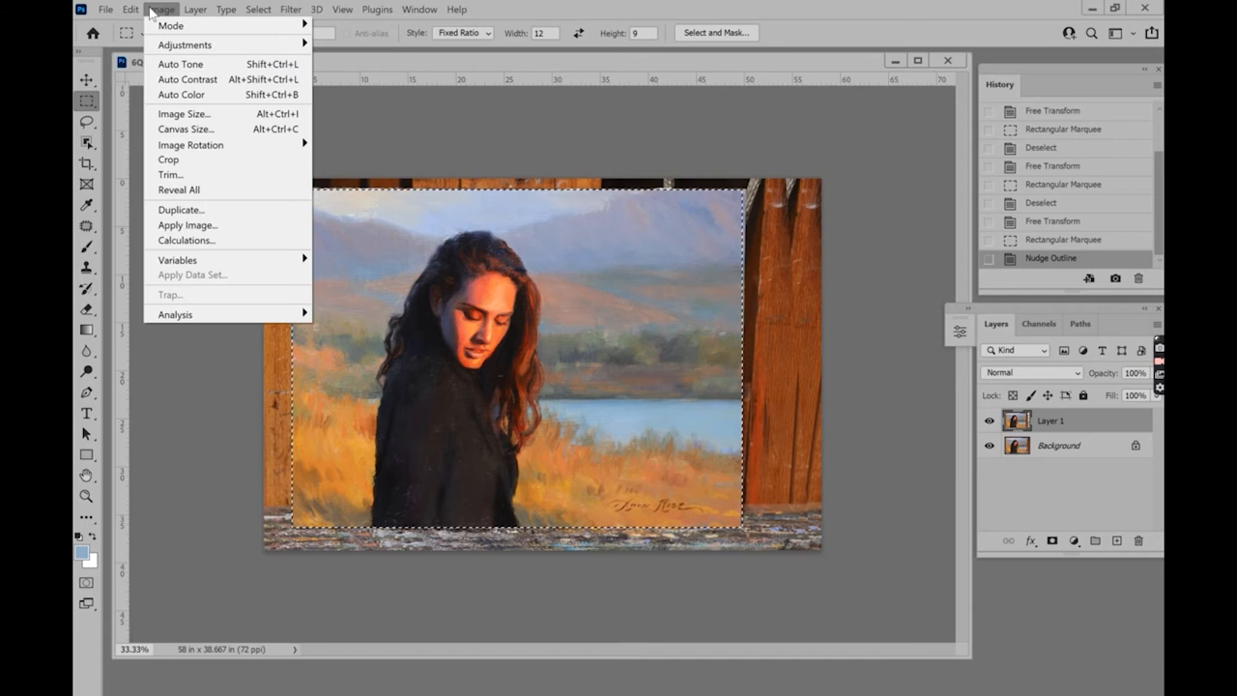
pyautogui.click(167, 159)
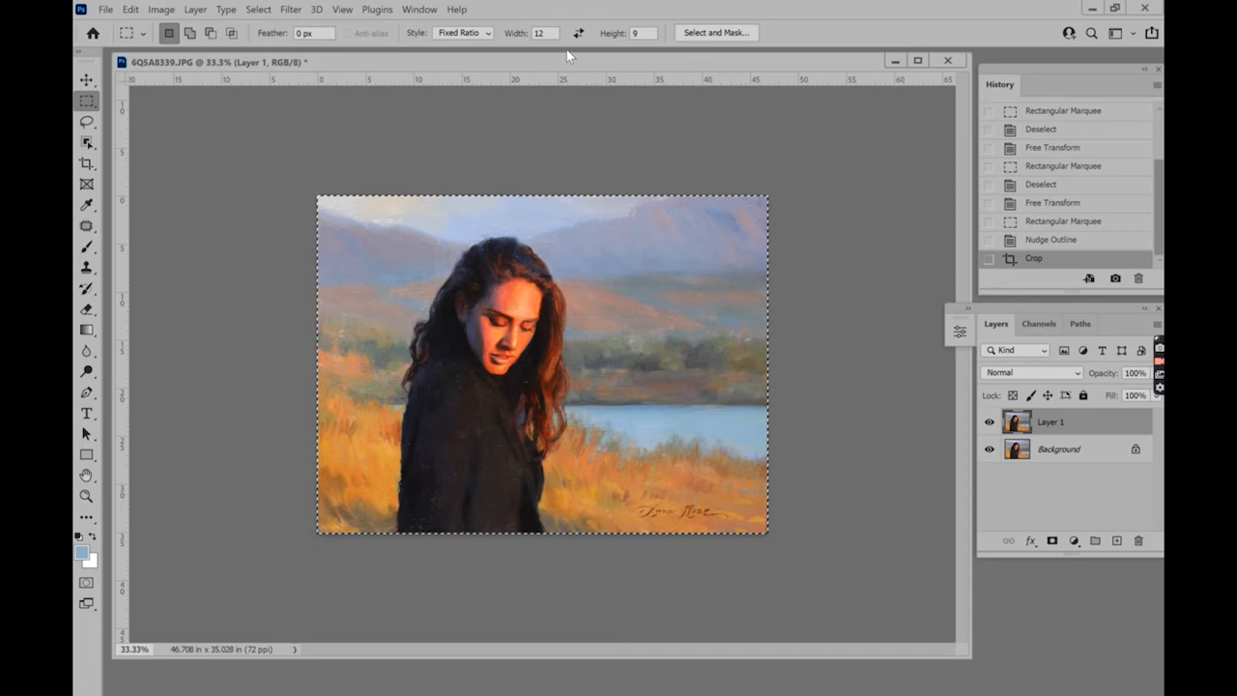
# Step: Deselect and crop again to a tighter selection, removing the remaining edge slivers
pyautogui.press('ctrl+d')
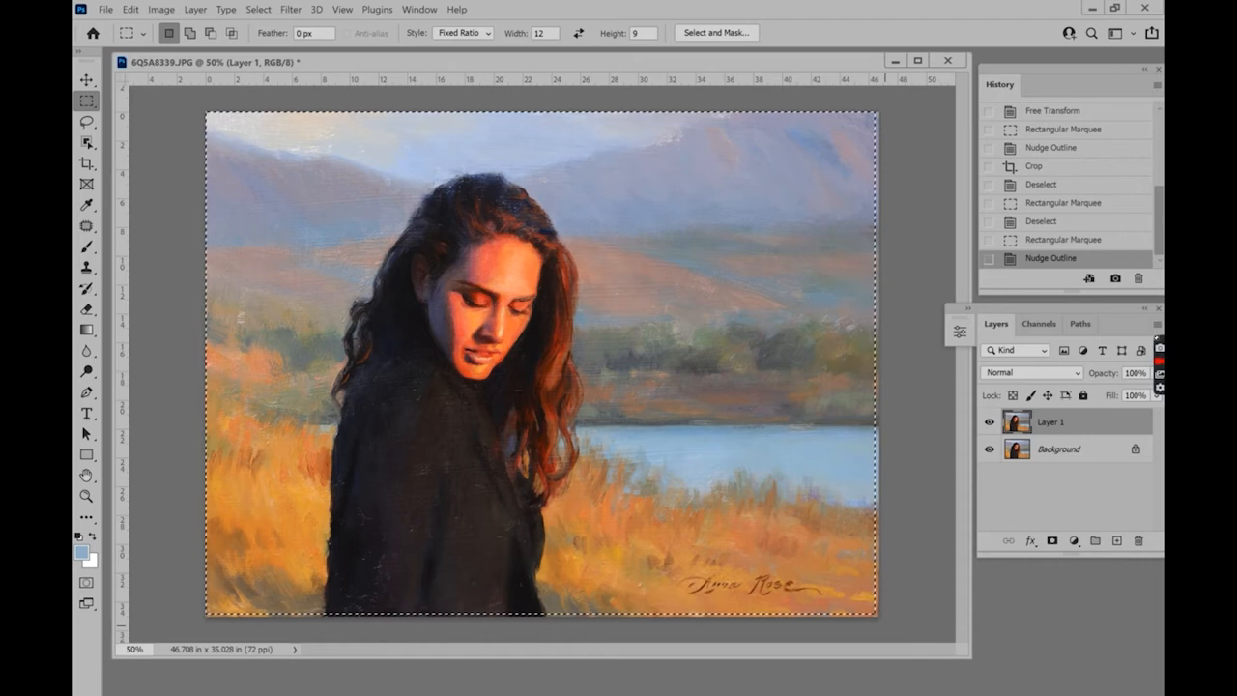
pyautogui.click(161, 8)
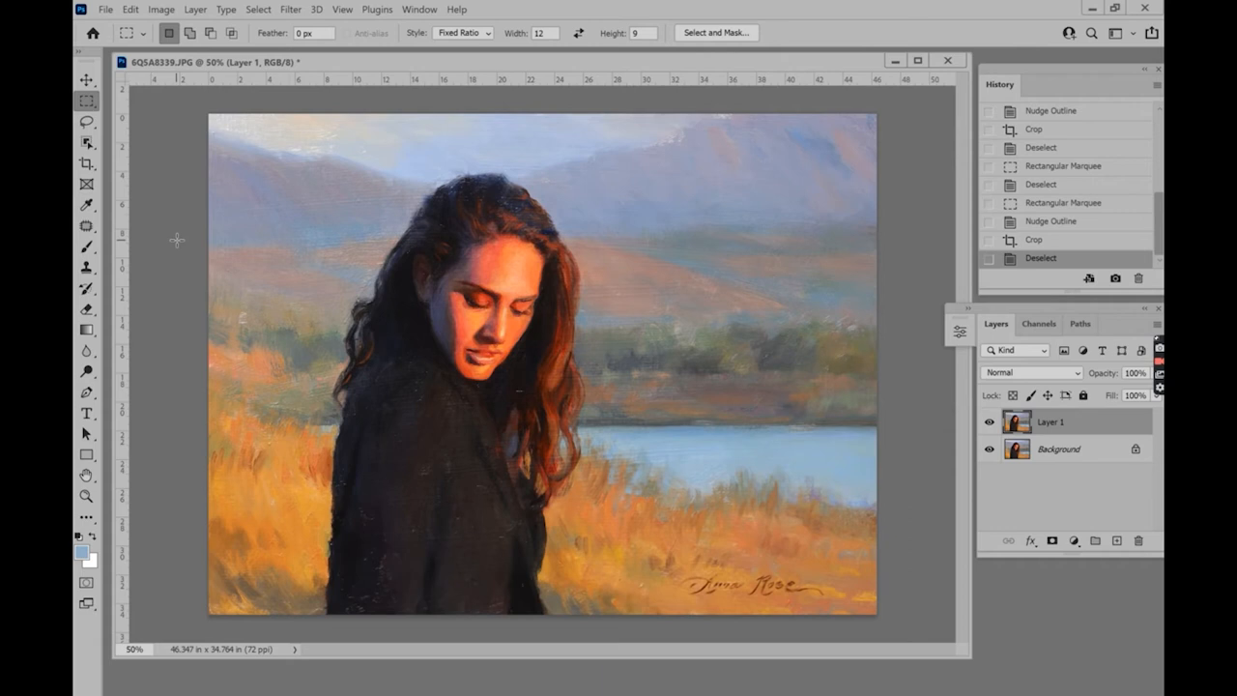
# Step: Toggle Layer 1's visibility to compare it with the background, then open the Image menu
pyautogui.click(989, 422)
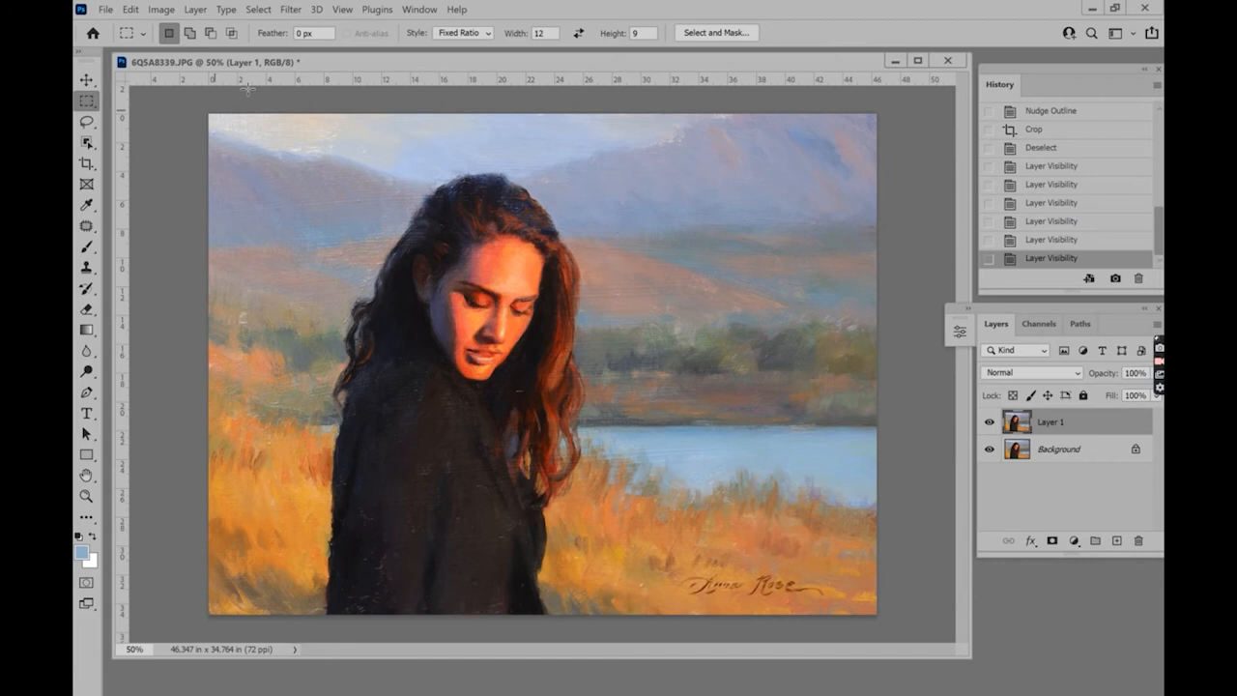
pyautogui.moveTo(249, 87)
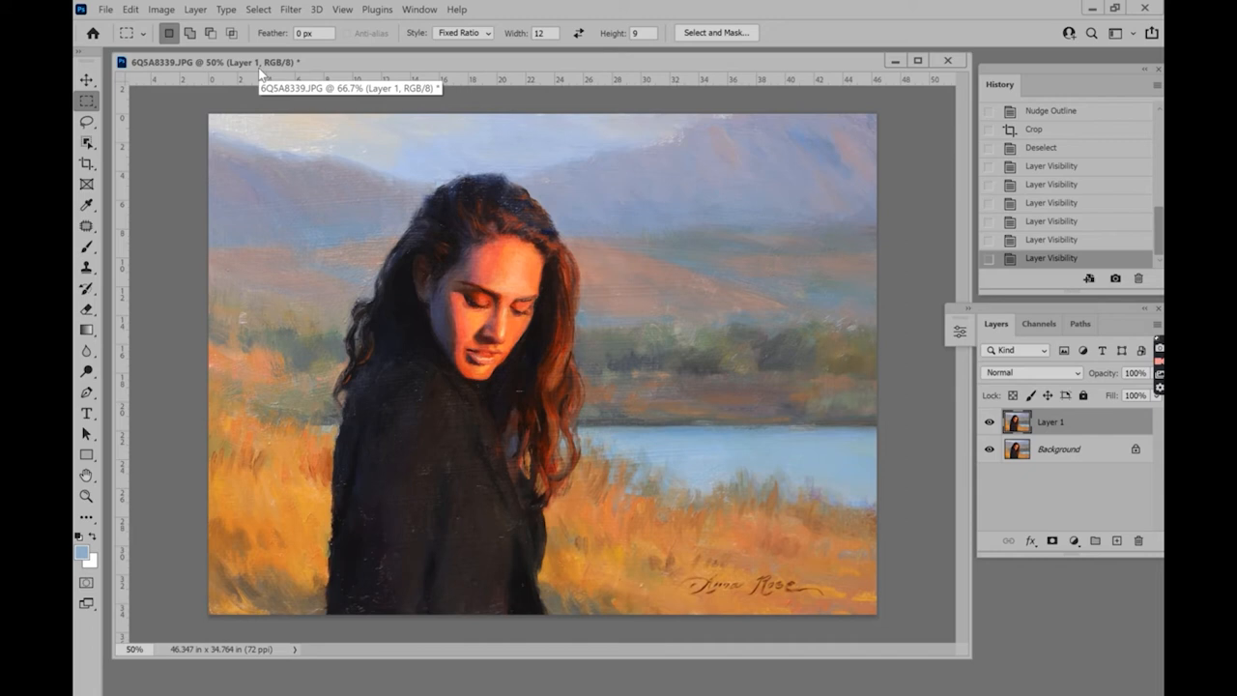
pyautogui.click(162, 9)
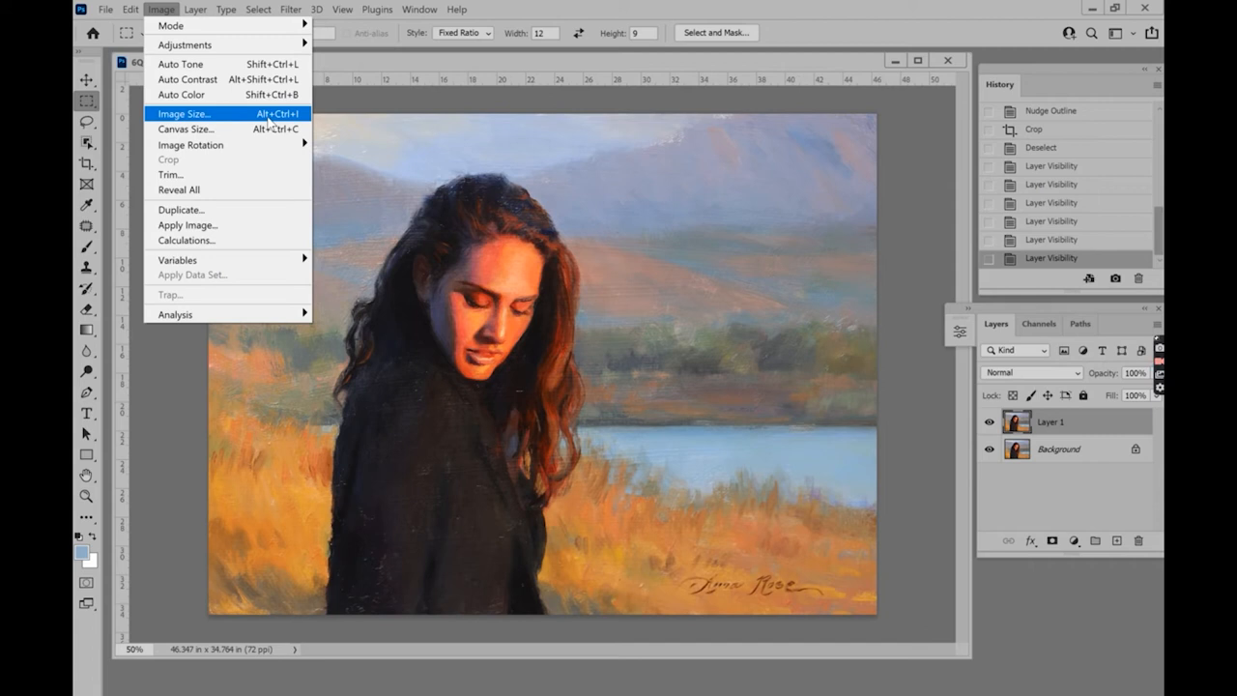
# Step: Set the Image Size resolution to 300 ppi, keeping 3337 by 2503 pixels
pyautogui.click(182, 113)
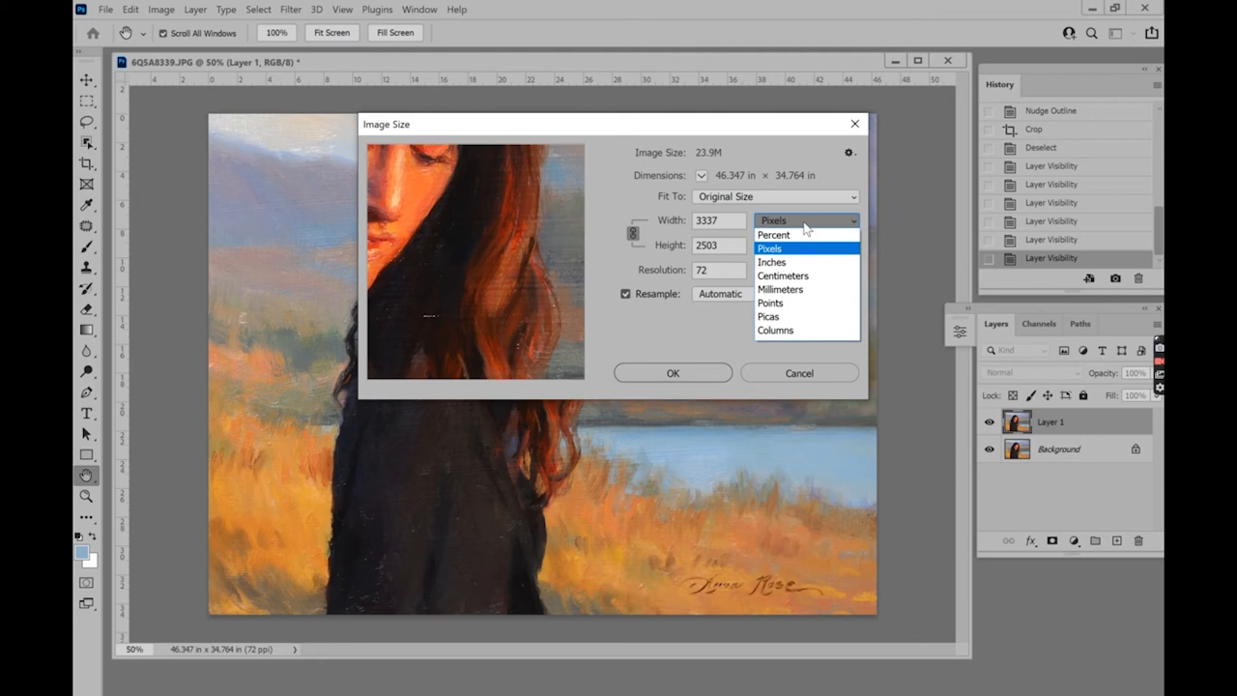
pyautogui.click(768, 248)
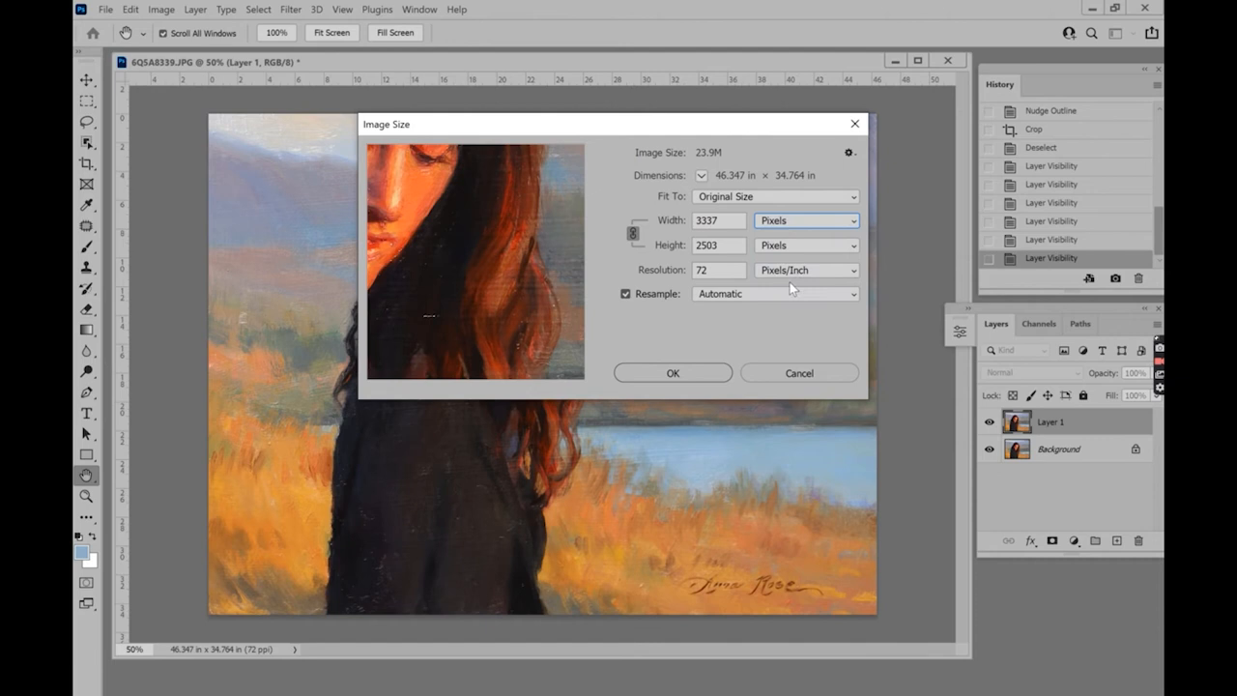
pyautogui.click(719, 220)
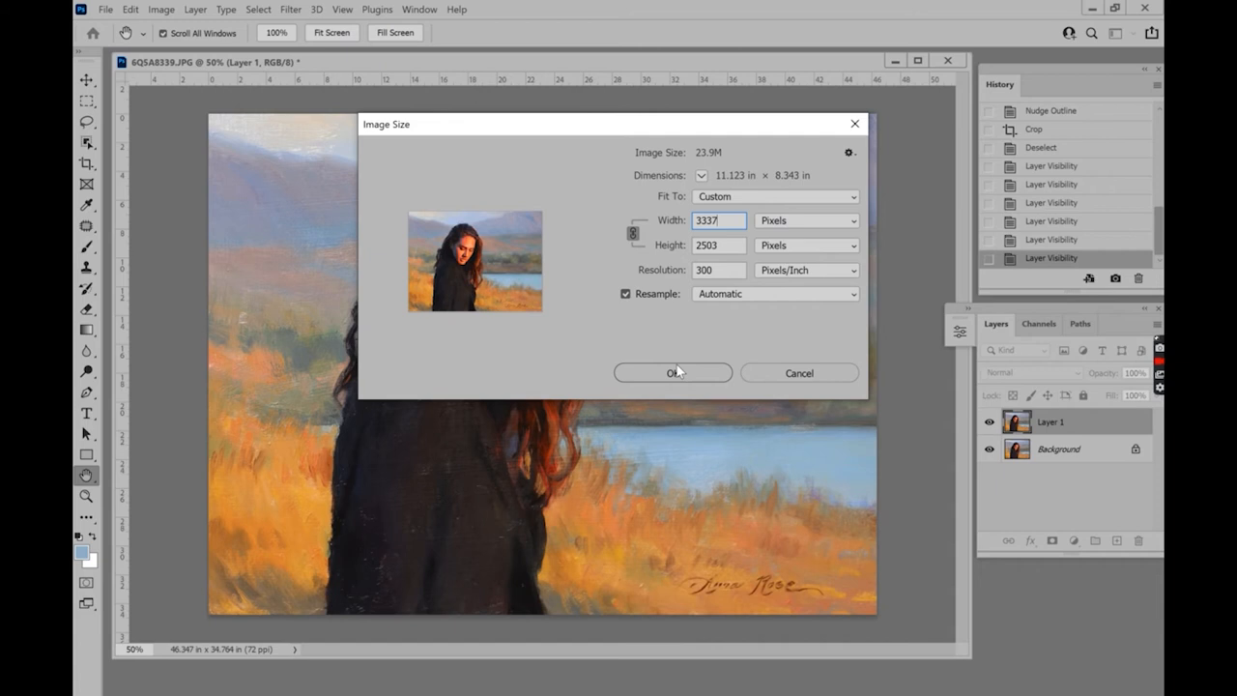
pyautogui.click(672, 372)
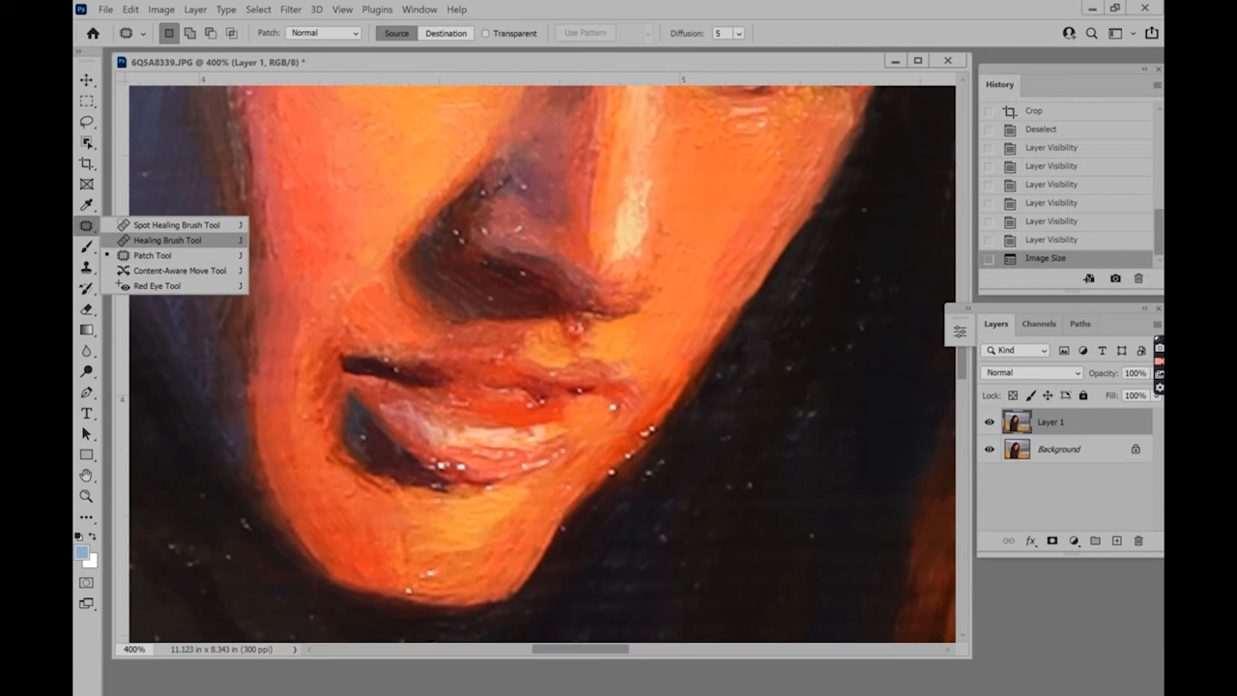
# Step: Patch a white speck near the lips using the Patch Tool
pyautogui.click(168, 239)
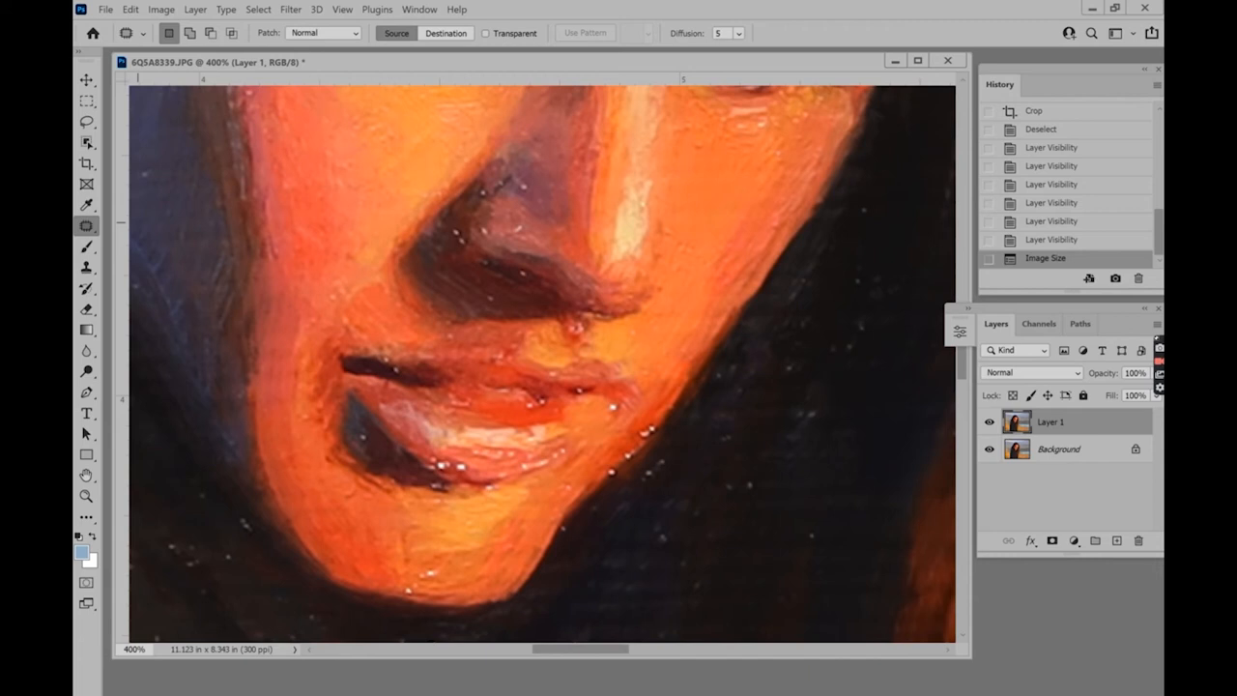
pyautogui.moveTo(271, 502); pyautogui.dragTo(246, 556)
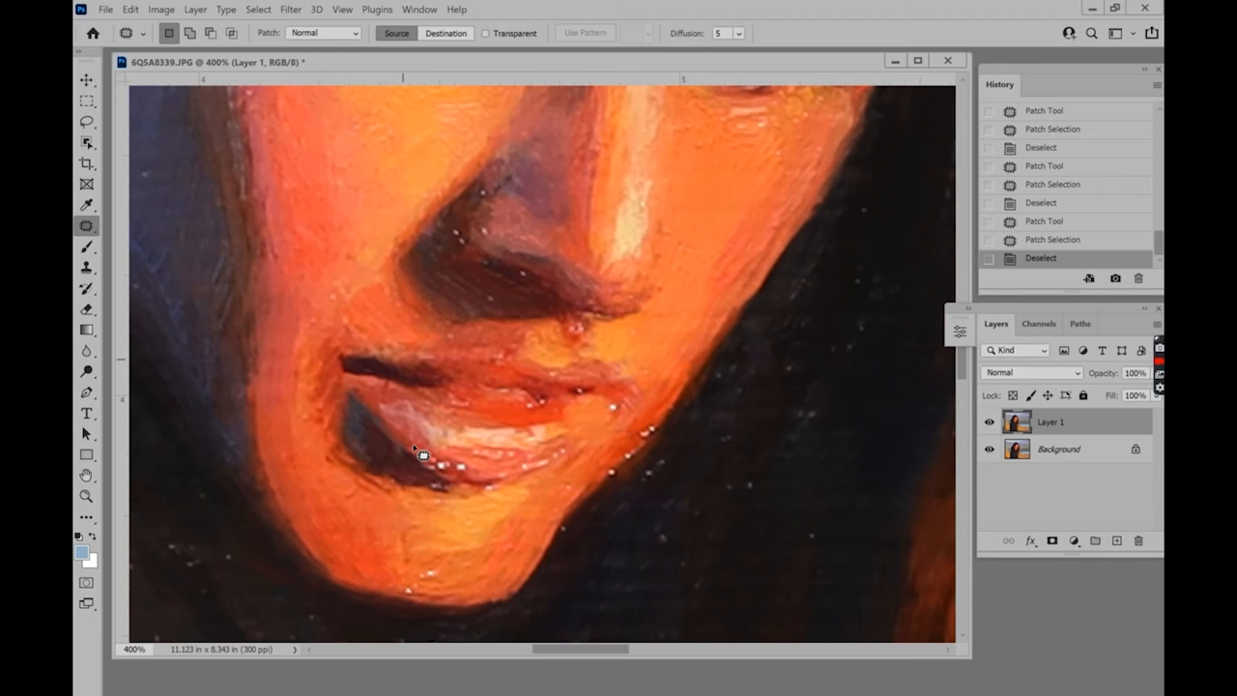
pyautogui.click(86, 226)
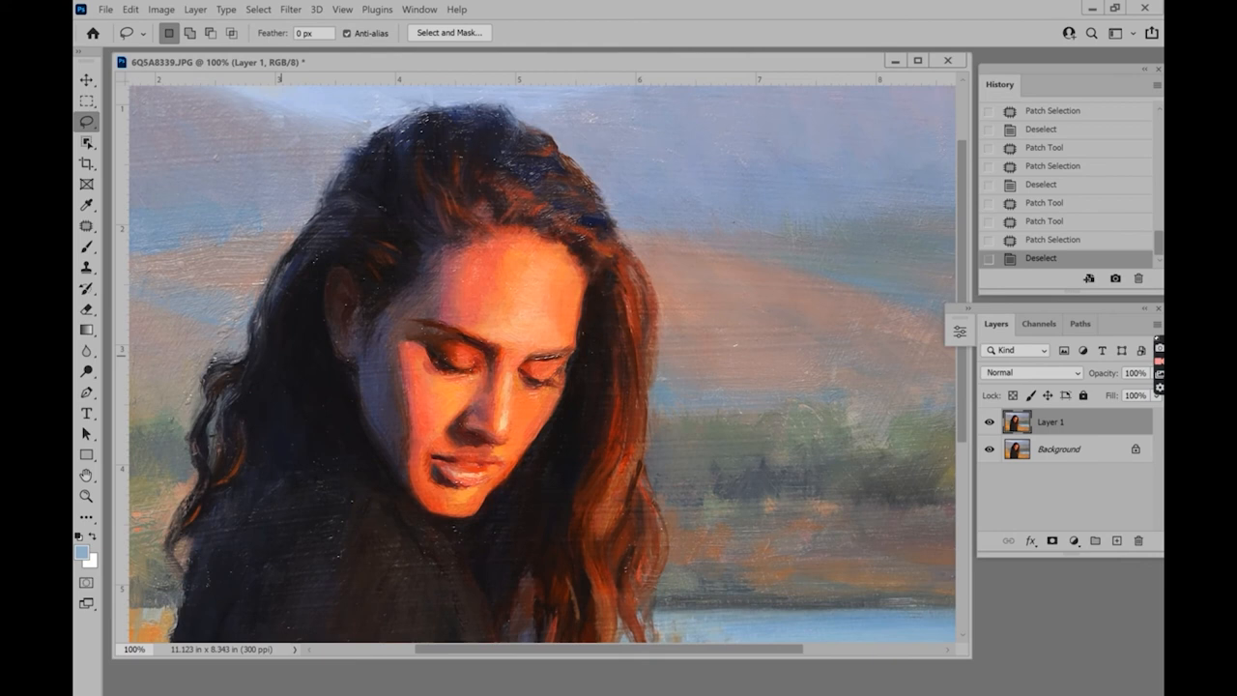
# Step: Lasso the woman's face, nudge the selection into place, and start a 40 px feather
pyautogui.click(86, 121)
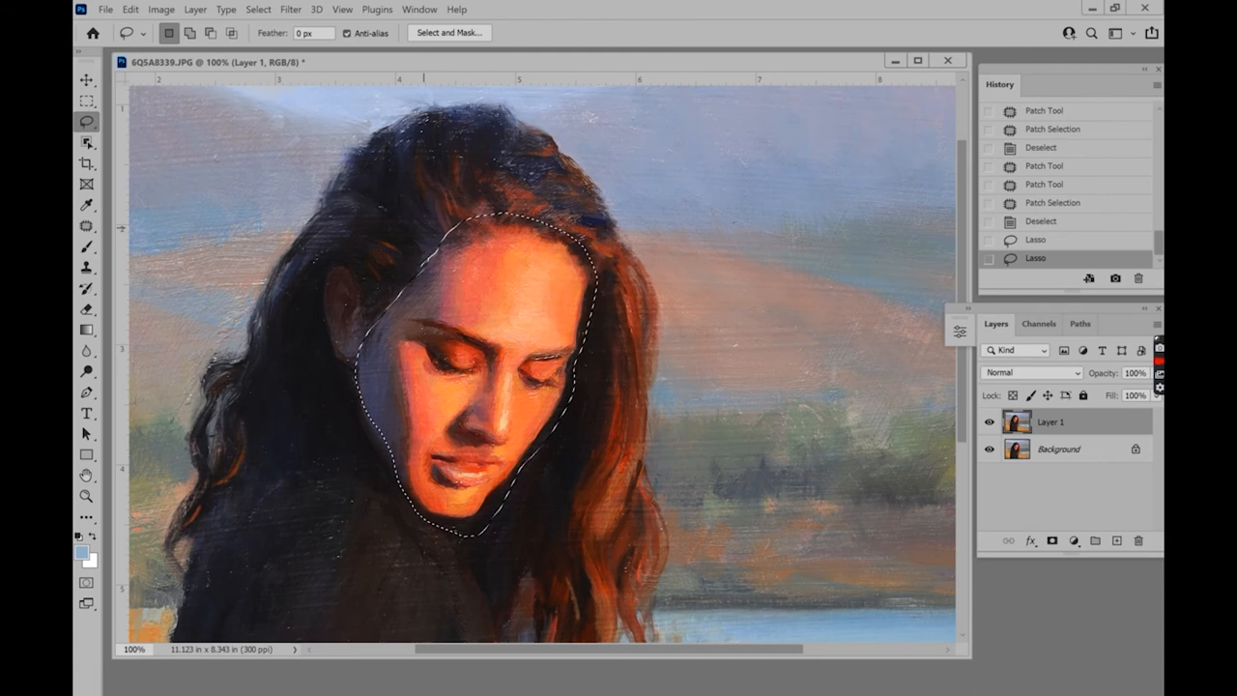
pyautogui.moveTo(483, 367); pyautogui.dragTo(474, 360)
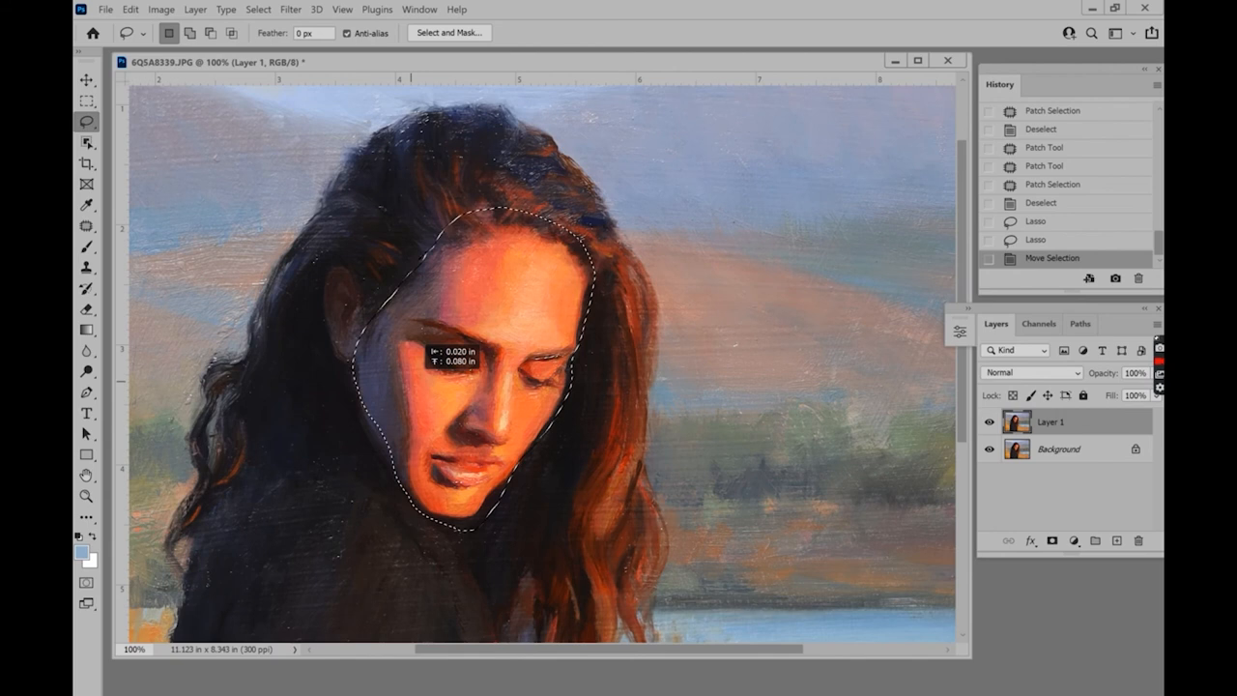
pyautogui.click(258, 9)
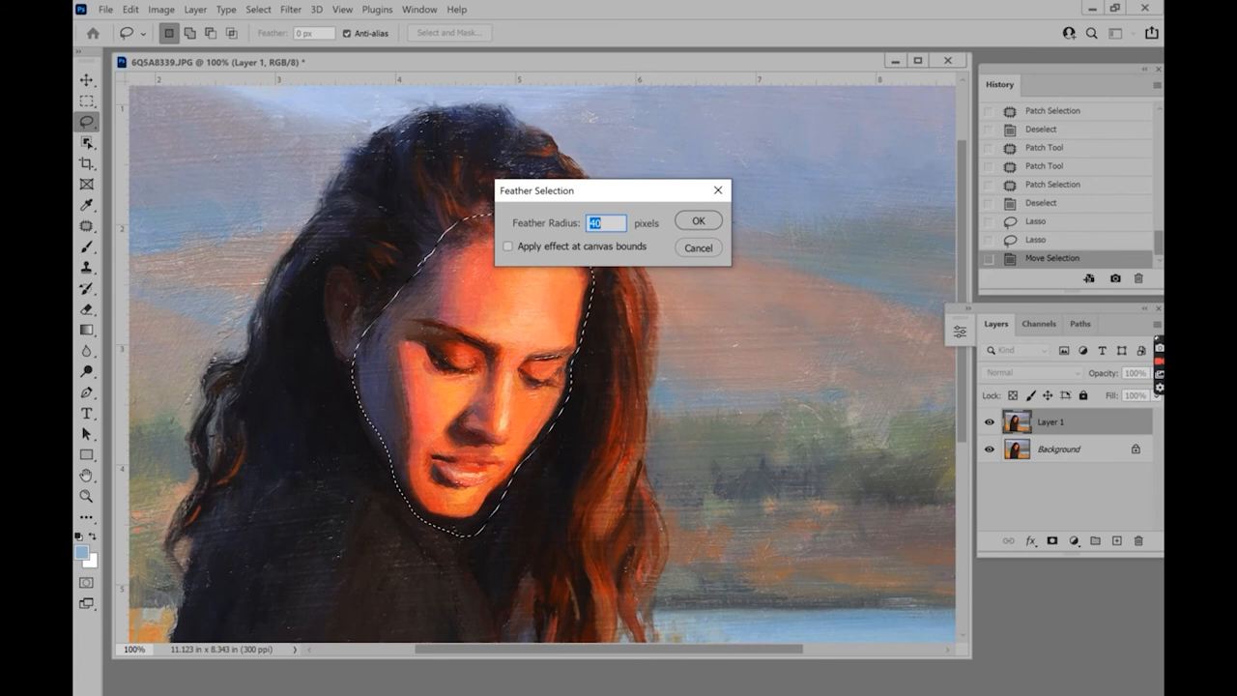
# Step: Confirm a 40-pixel feather on the face selection
pyautogui.click(698, 220)
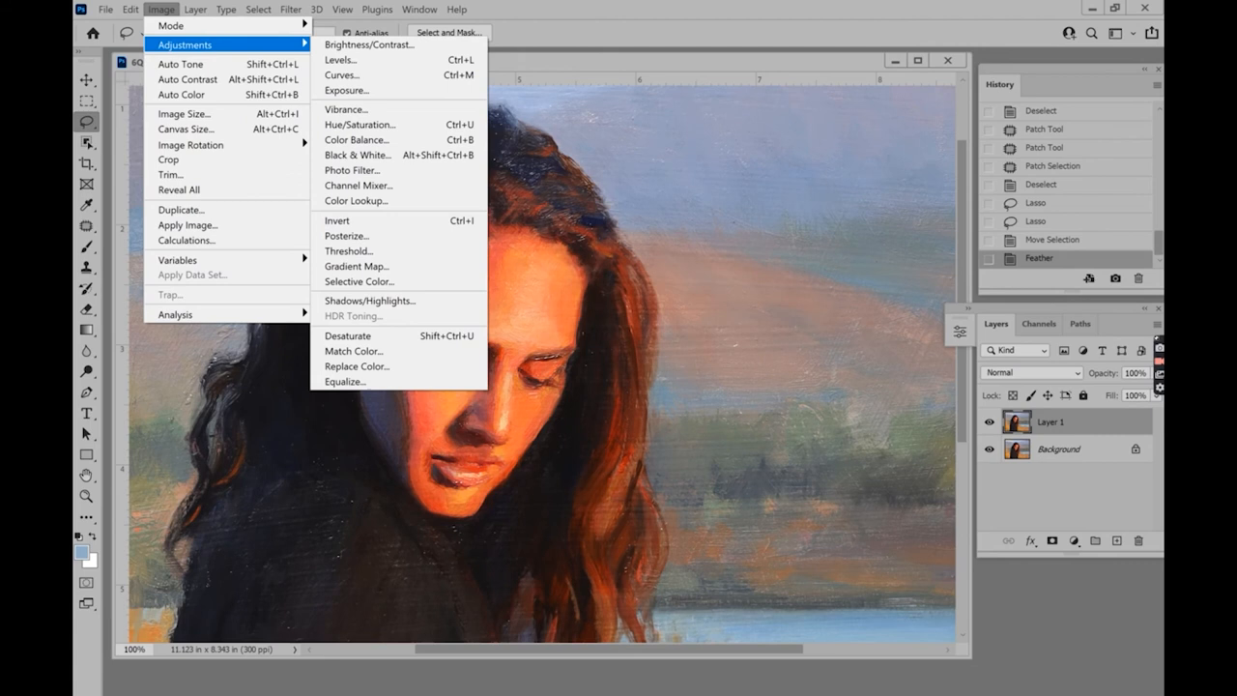
pyautogui.moveTo(341, 59)
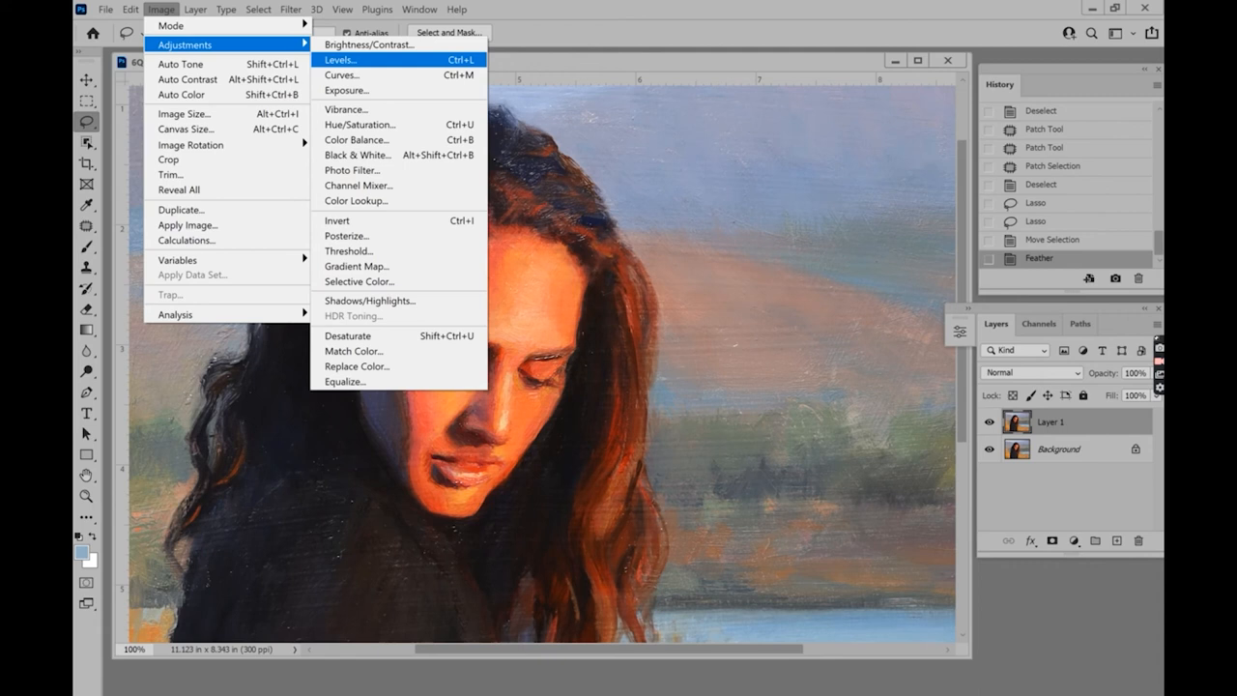
pyautogui.moveTo(369, 44)
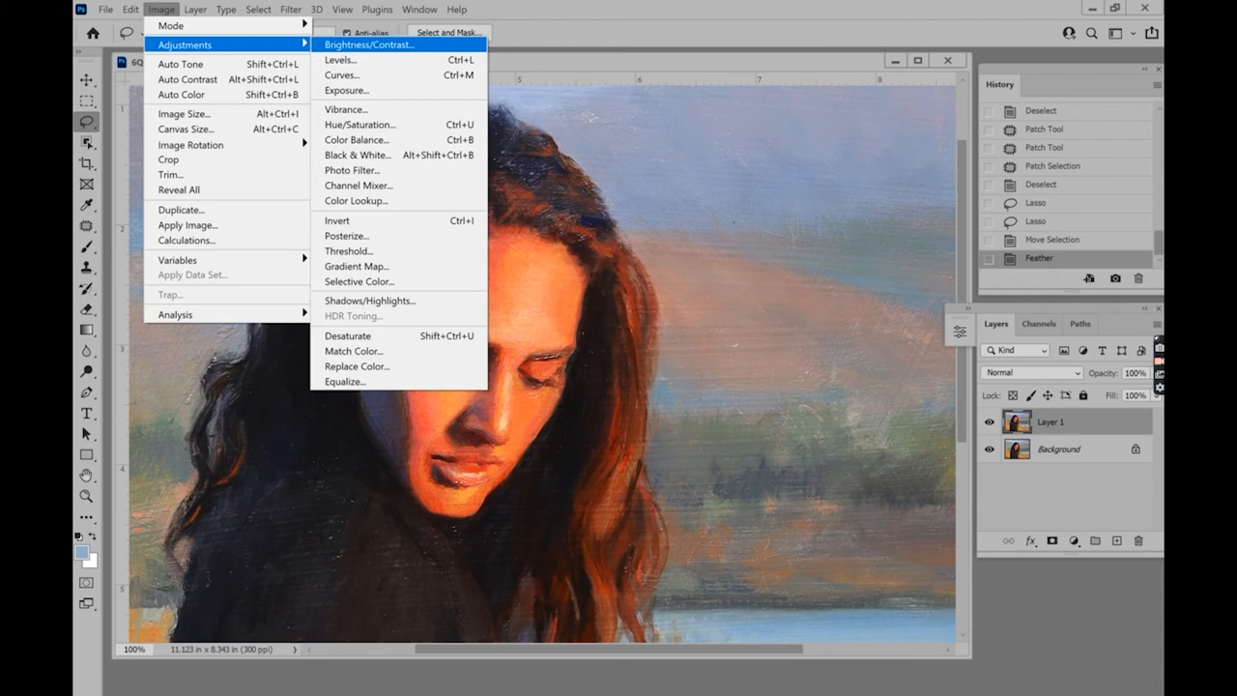
pyautogui.moveTo(355, 139)
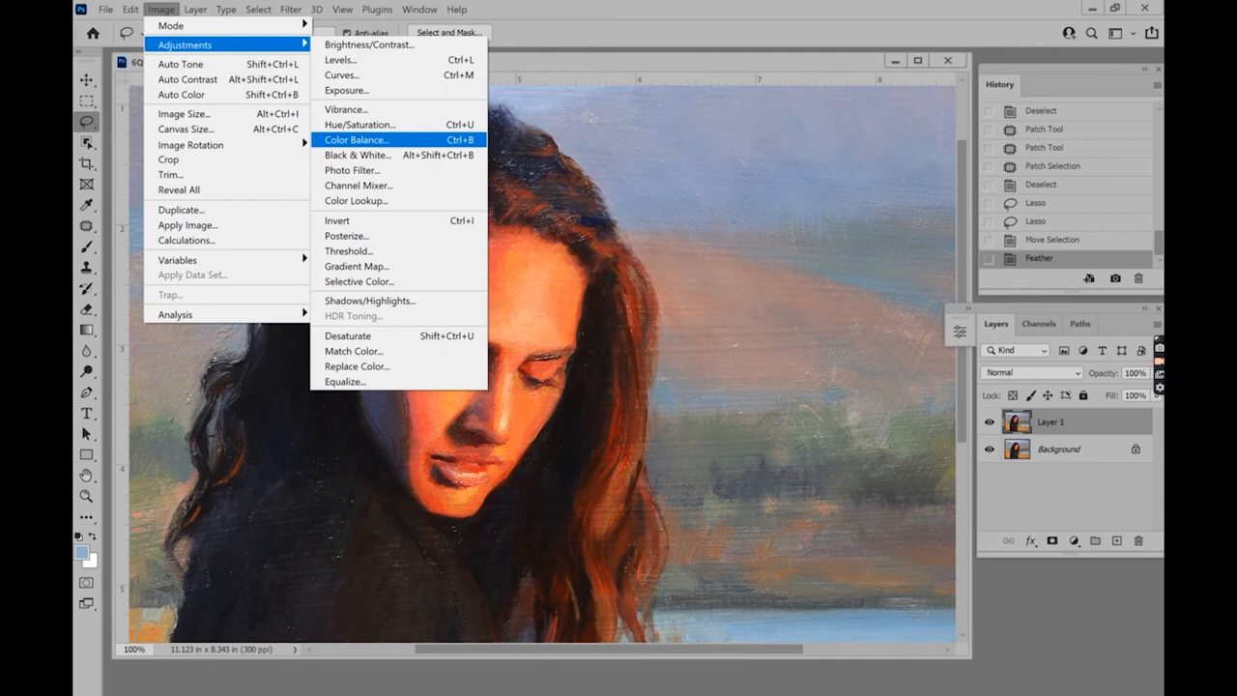
# Step: In Hue/Saturation, preview a hue shift, then reset Hue to 0
pyautogui.click(360, 124)
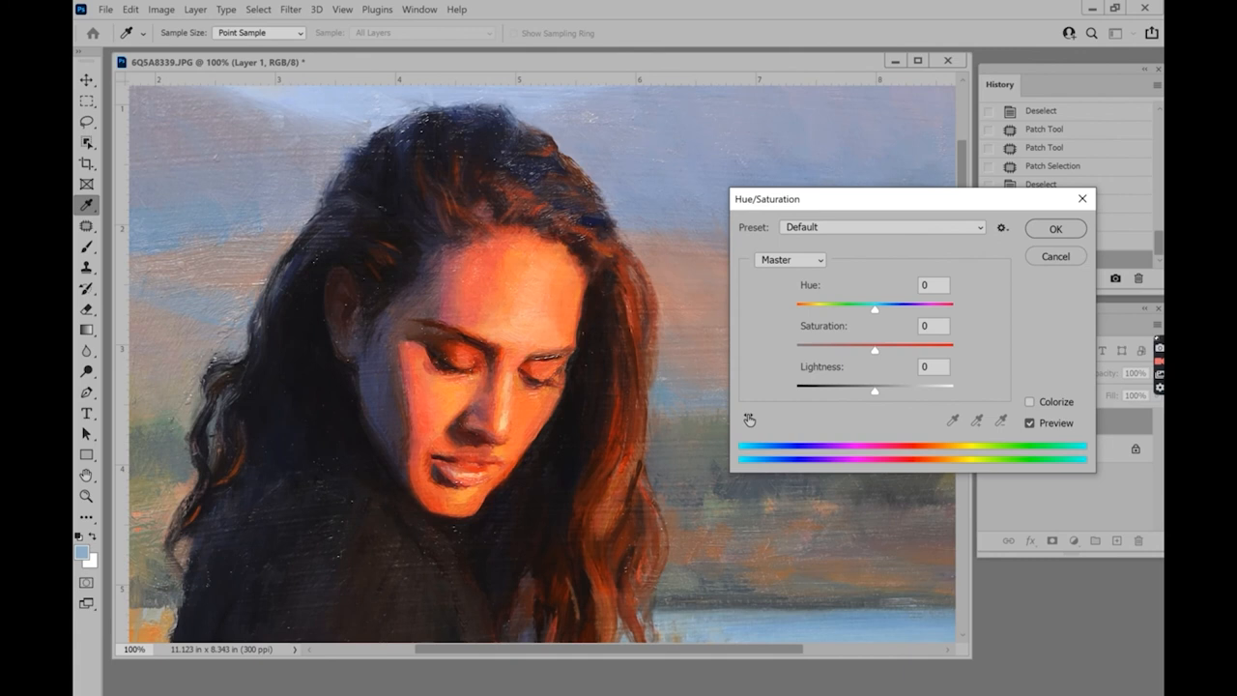
pyautogui.moveTo(873, 308); pyautogui.dragTo(837, 307)
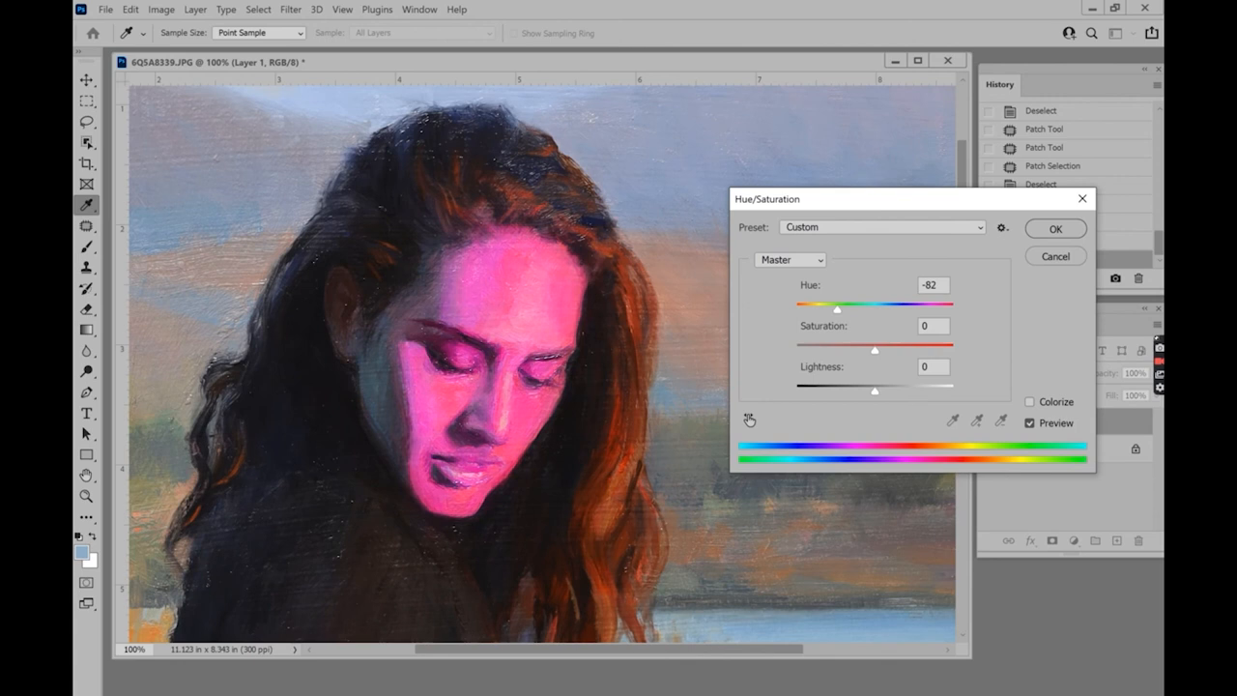
pyautogui.moveTo(836, 307); pyautogui.dragTo(873, 307)
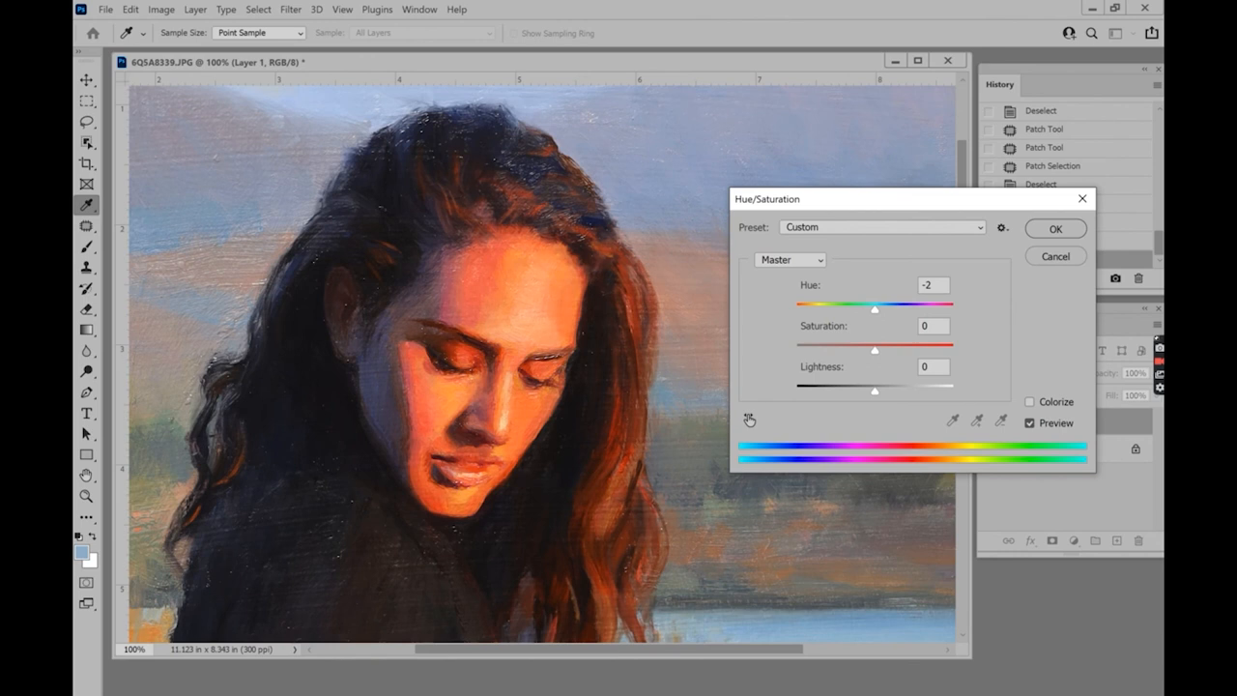
pyautogui.tripleClick(931, 326)
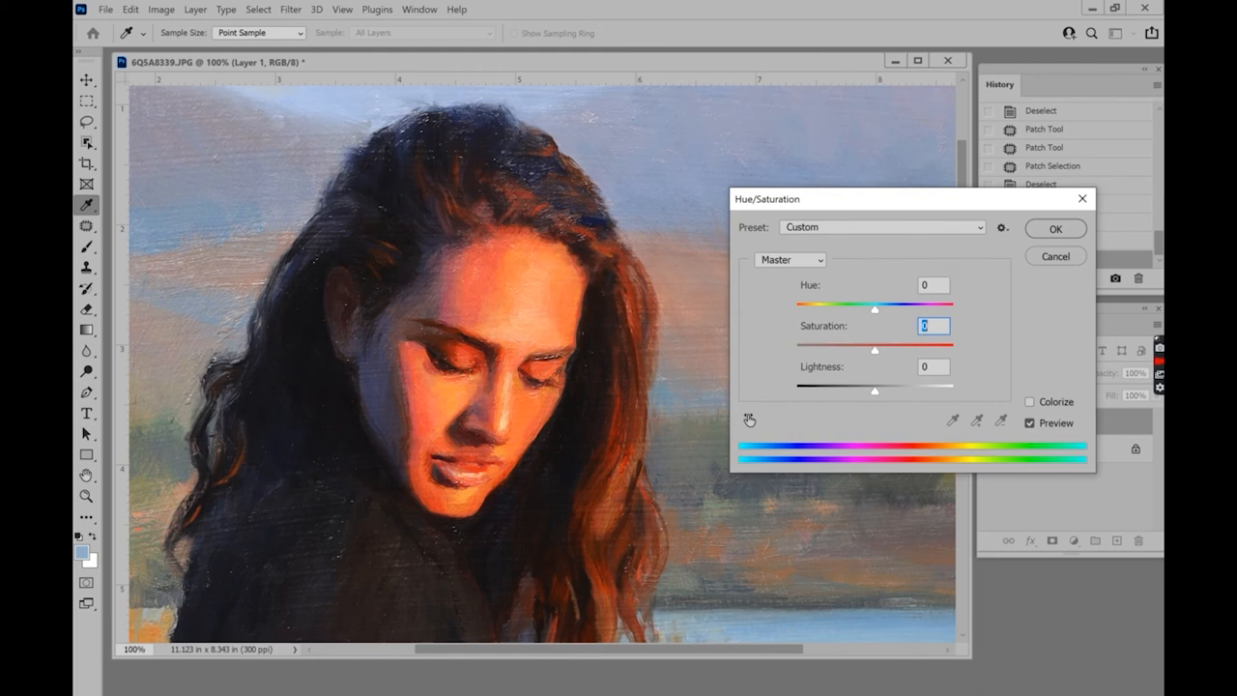
pyautogui.click(789, 259)
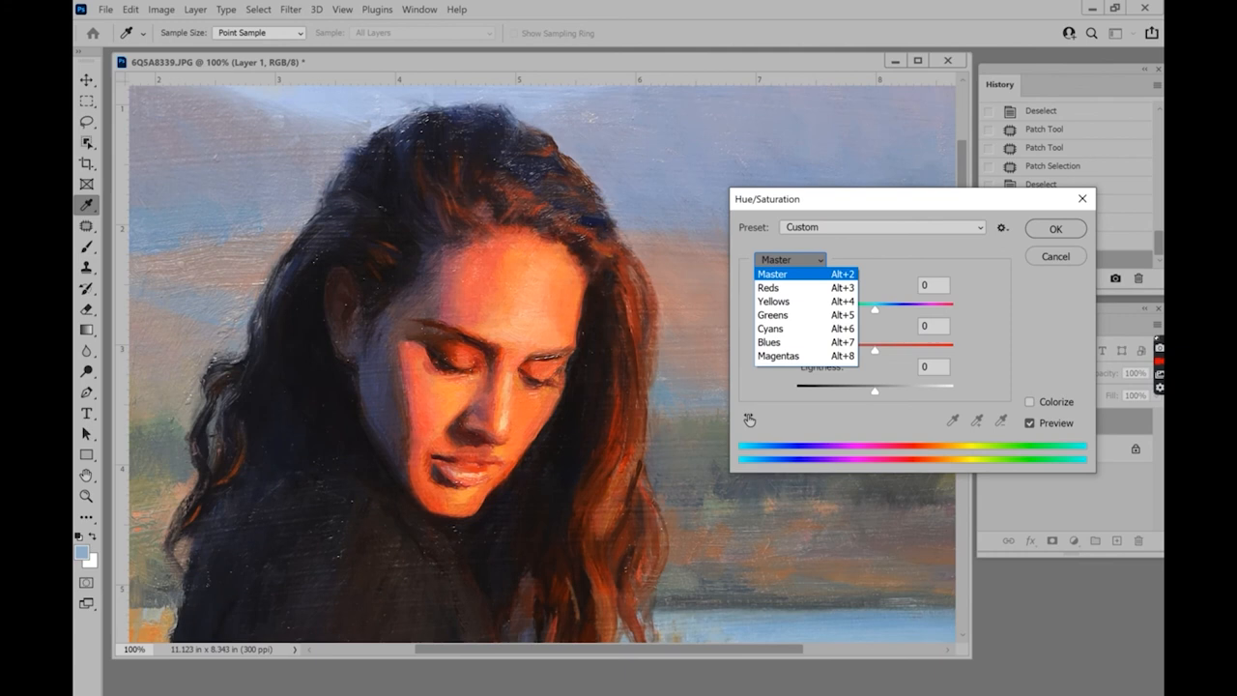
# Step: Lower Reds saturation to -9, compare with Preview toggled, and apply it
pyautogui.click(769, 287)
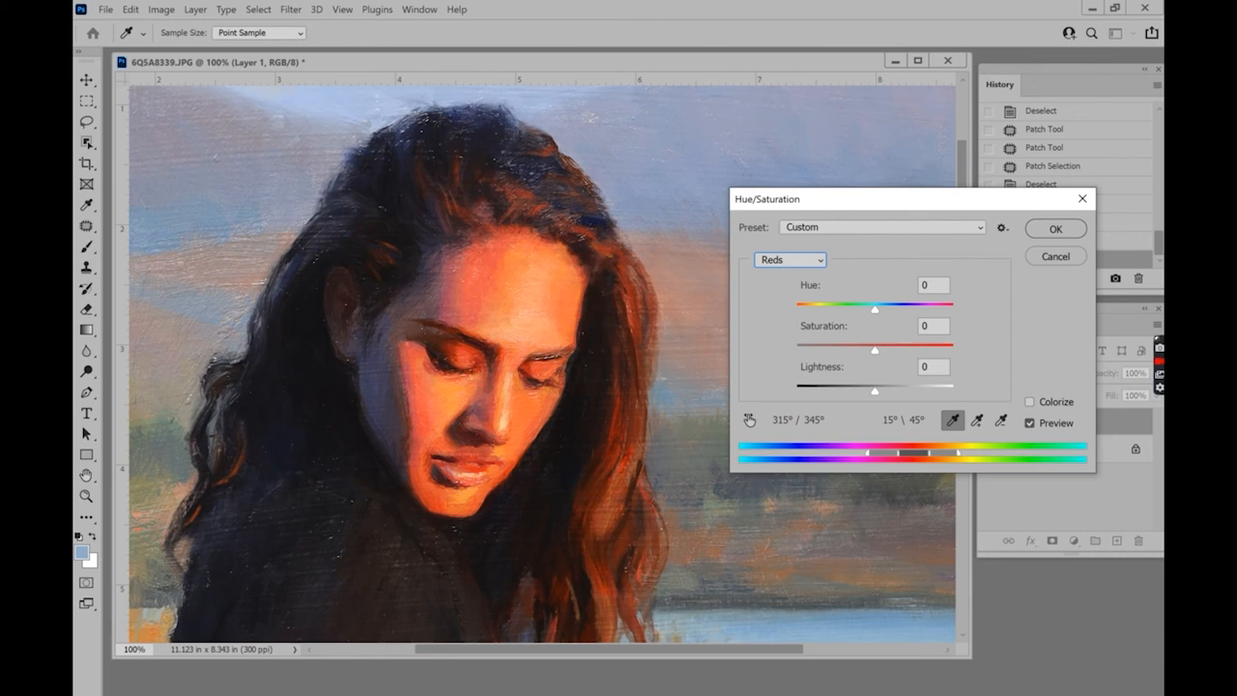
pyautogui.moveTo(874, 350); pyautogui.dragTo(797, 350)
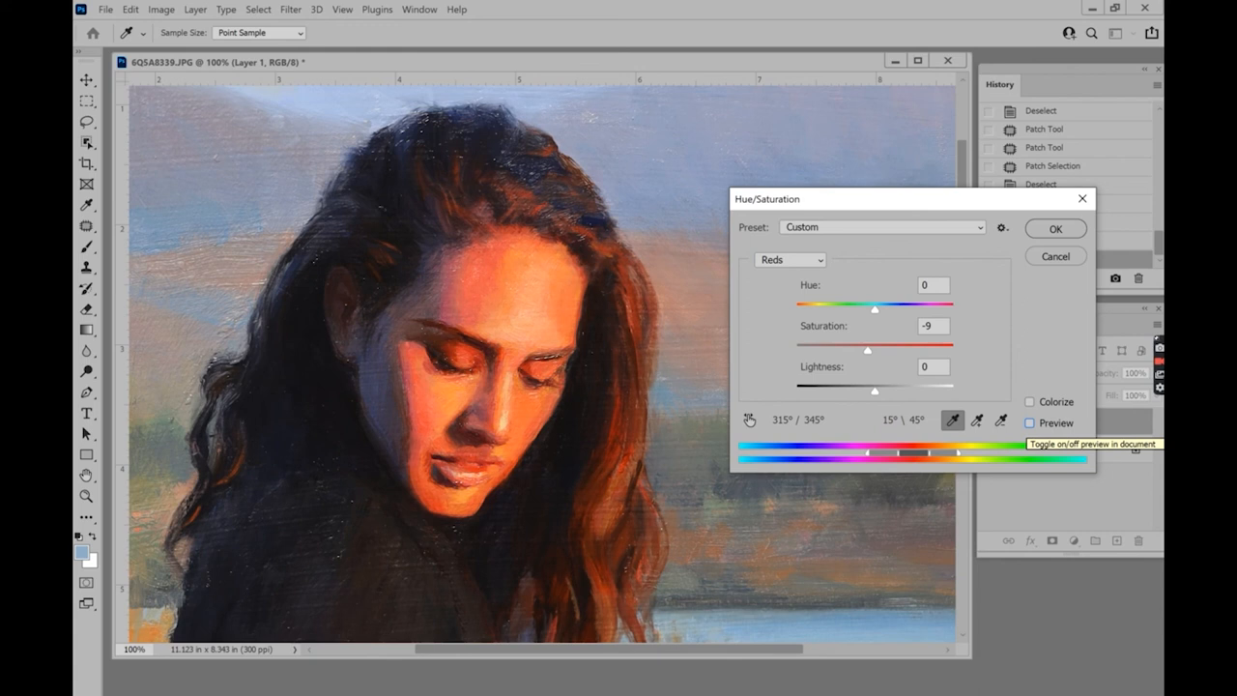
pyautogui.click(1029, 422)
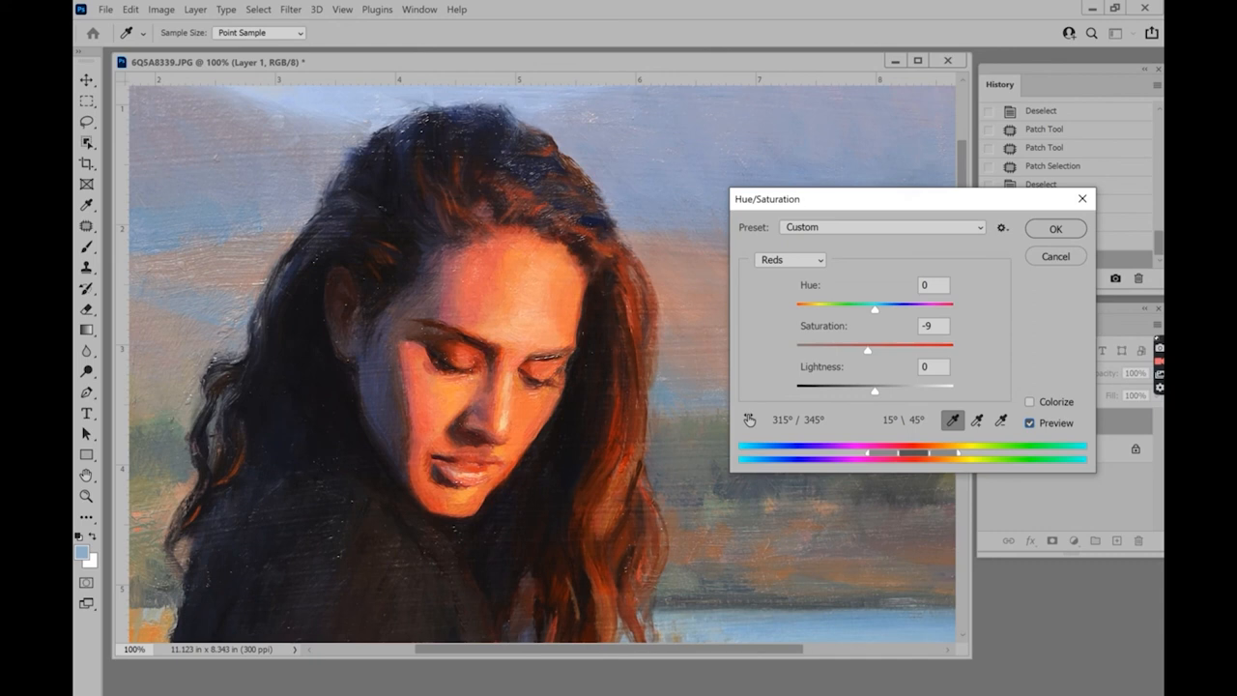
pyautogui.click(1055, 228)
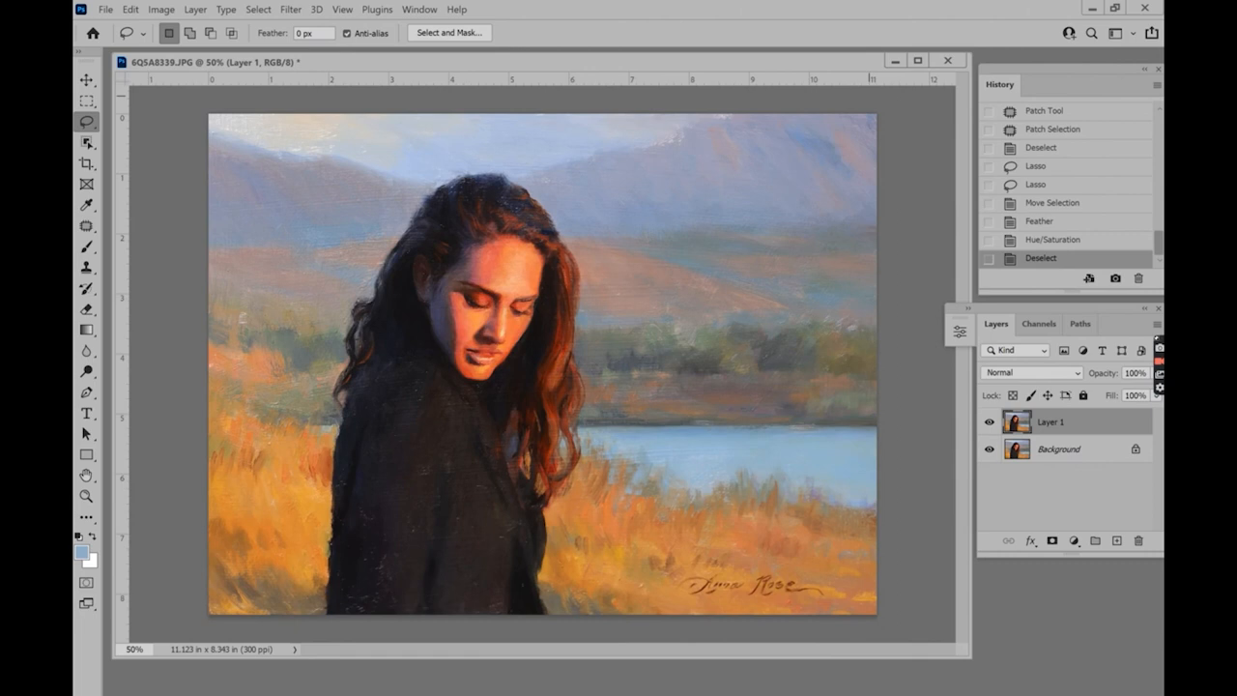
pyautogui.click(161, 9)
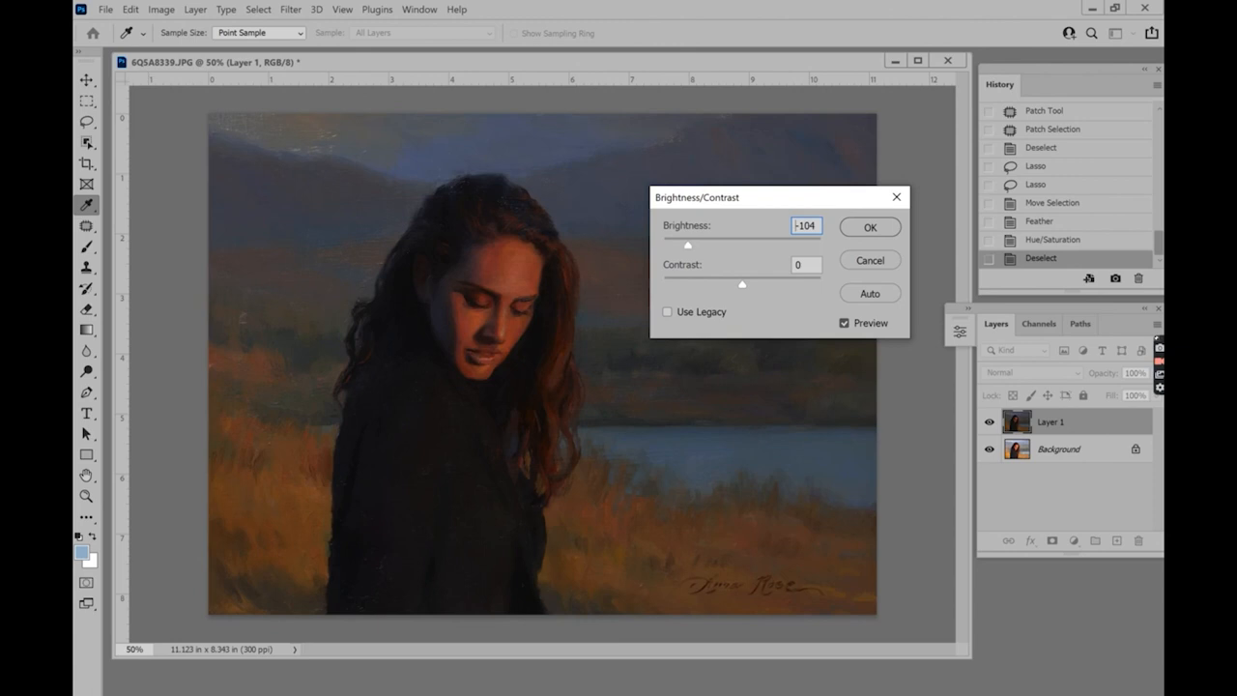
pyautogui.moveTo(686, 246); pyautogui.dragTo(741, 245)
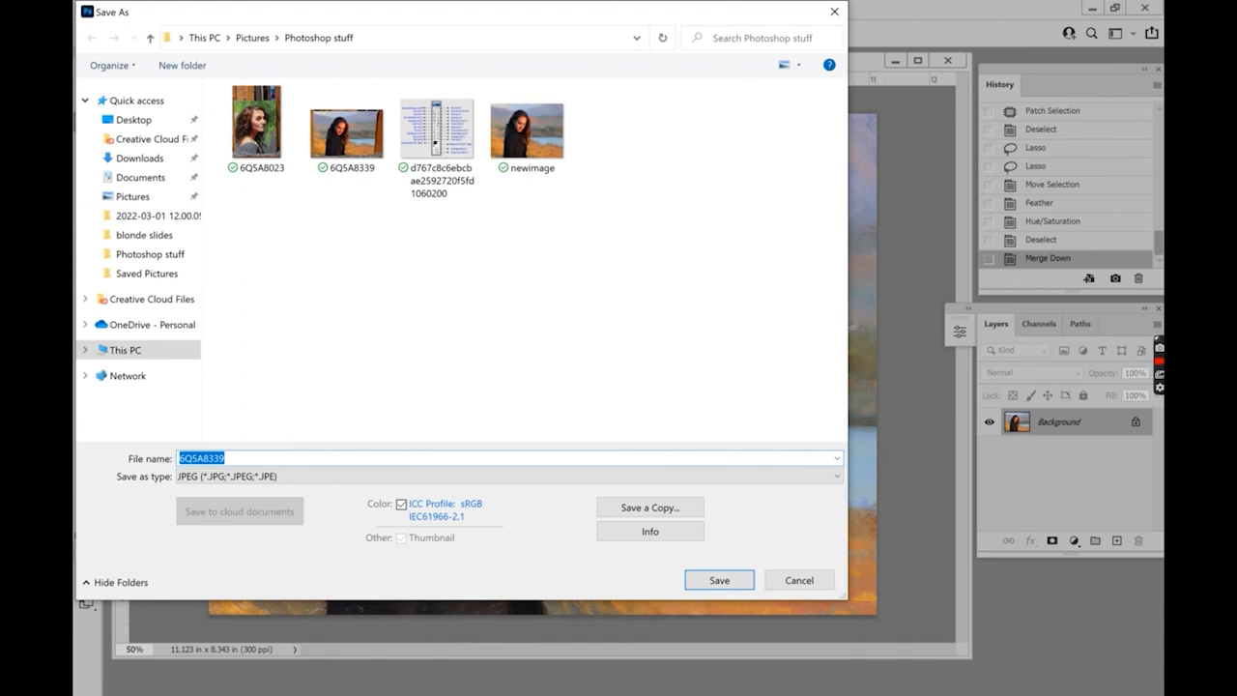
# Step: Save the painting as a JPEG named new1
pyautogui.write('new1')
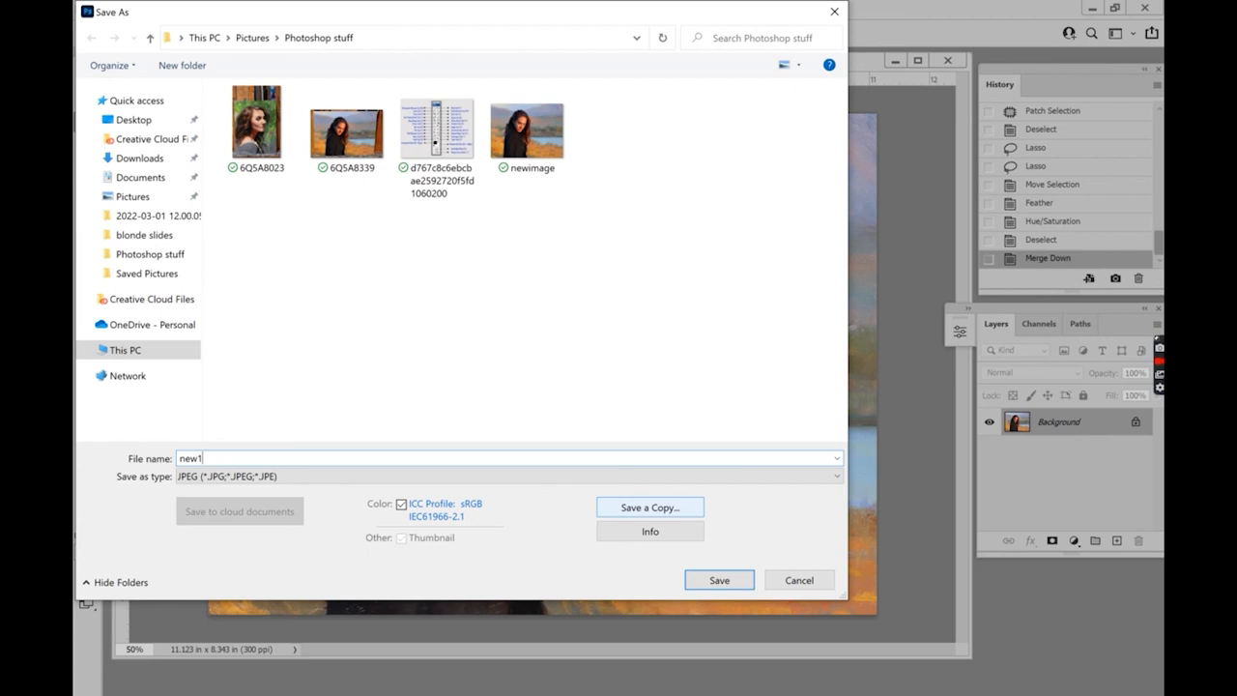
pyautogui.click(719, 579)
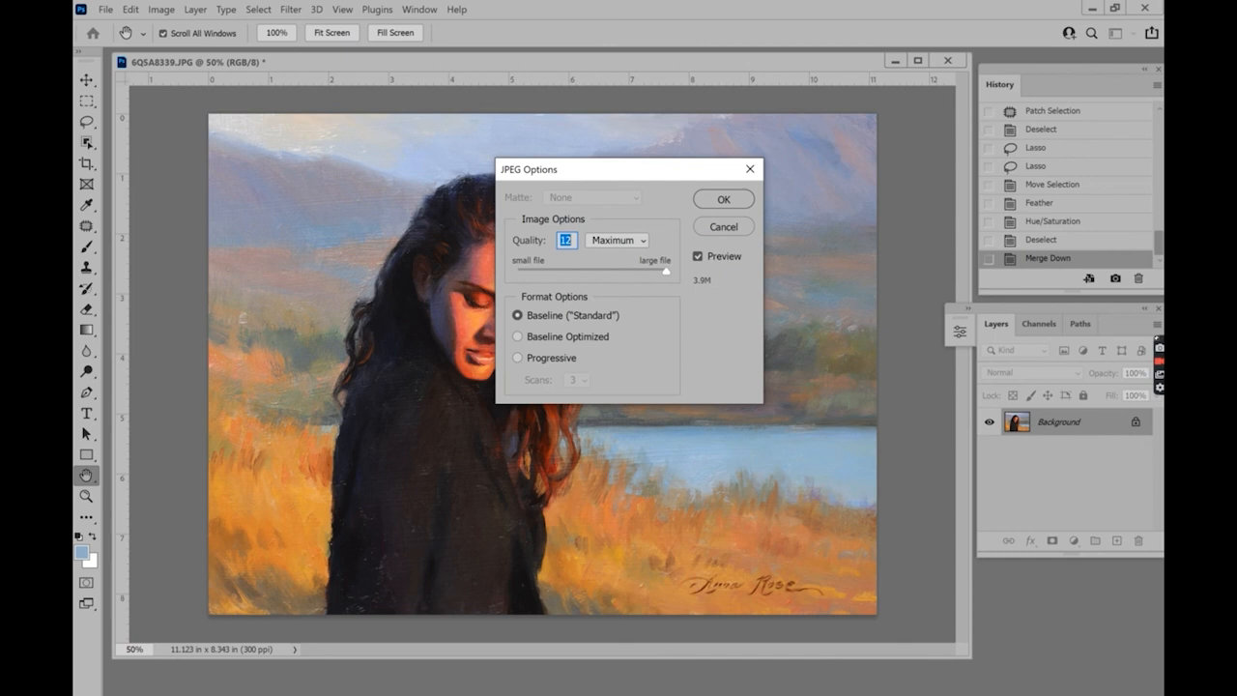
# Step: Keep JPEG Quality at 12 (Maximum) and finish saving new1.jpg
pyautogui.click(722, 199)
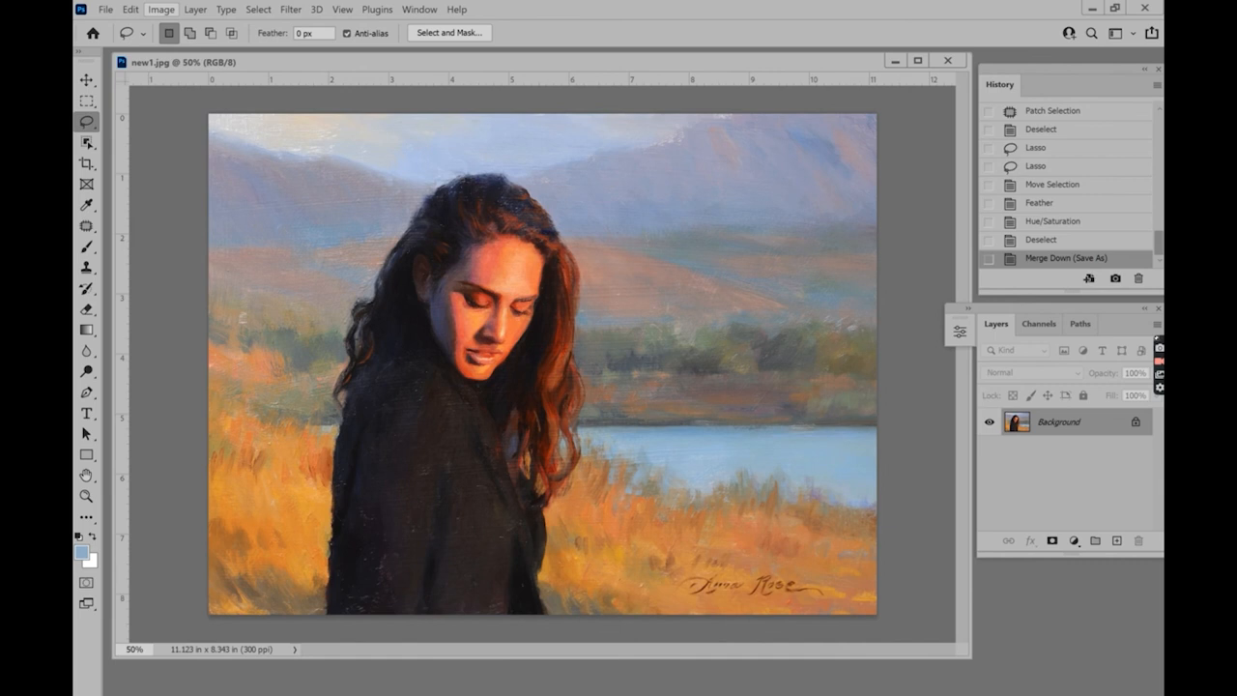
pyautogui.click(160, 9)
pyautogui.write('72')
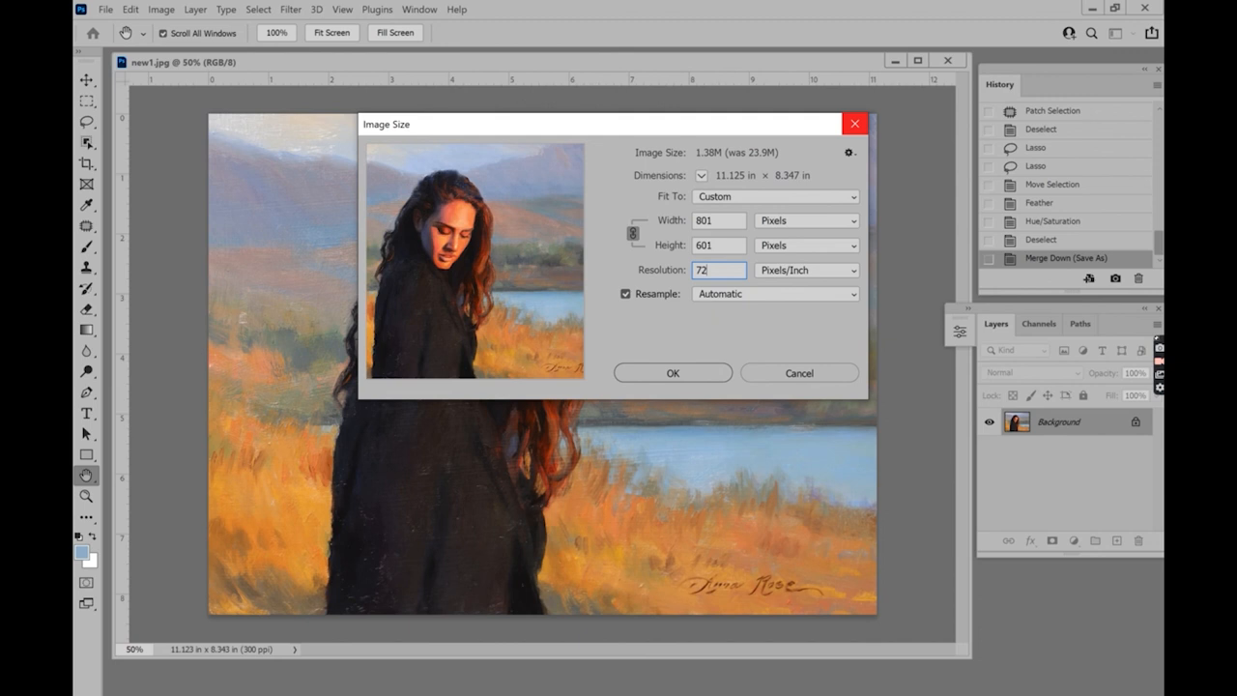
pyautogui.click(798, 373)
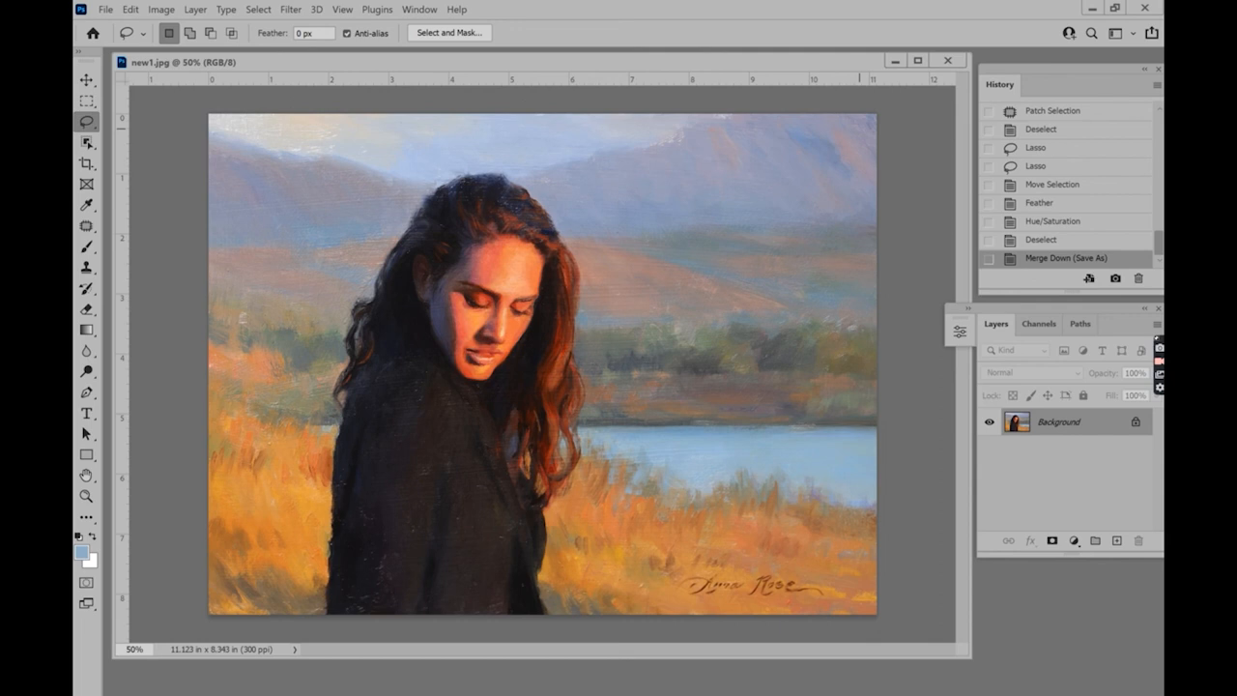